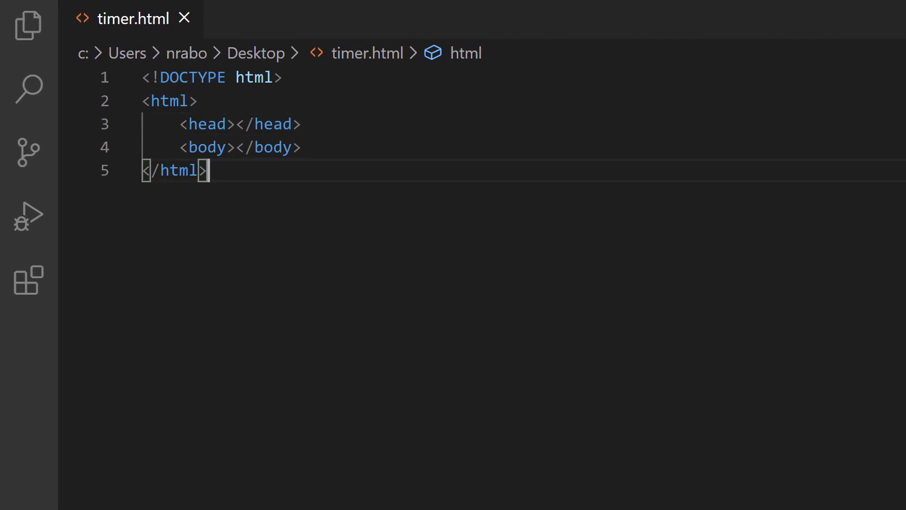
pyautogui.moveTo(162, 185)
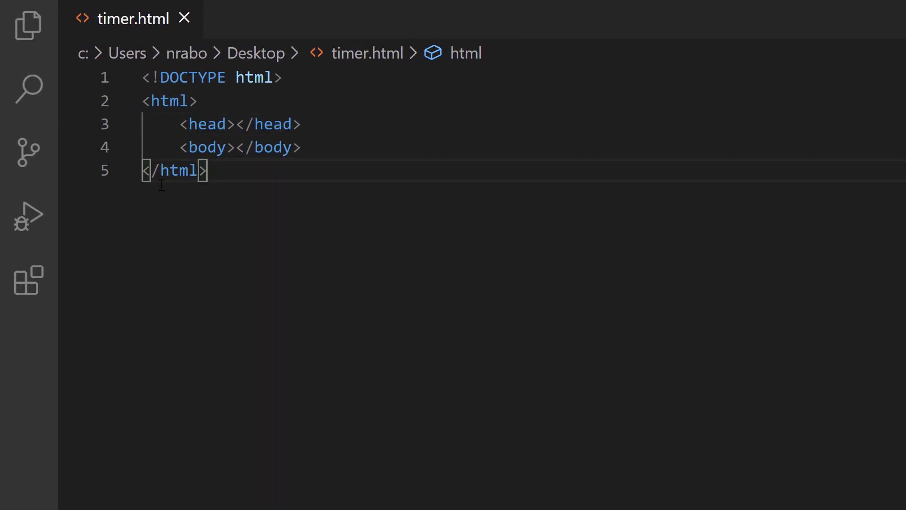
pyautogui.moveTo(365, 315)
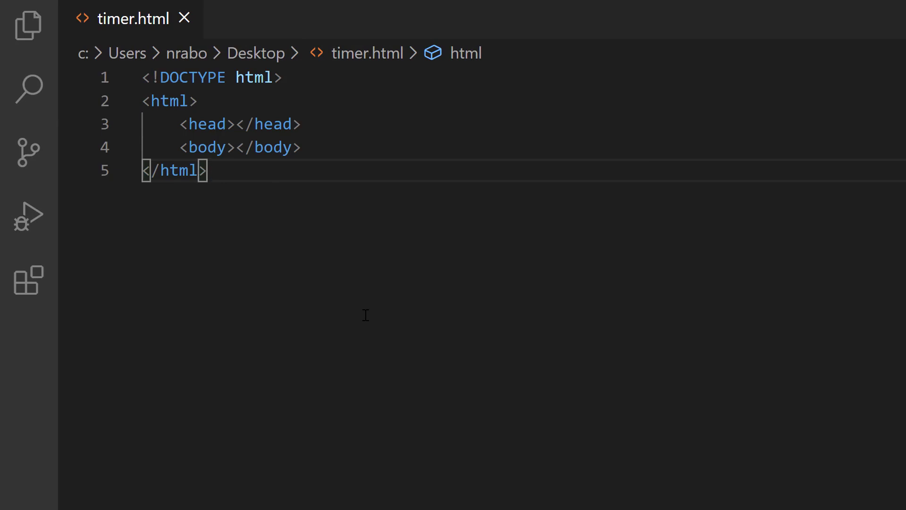
pyautogui.moveTo(206, 147)
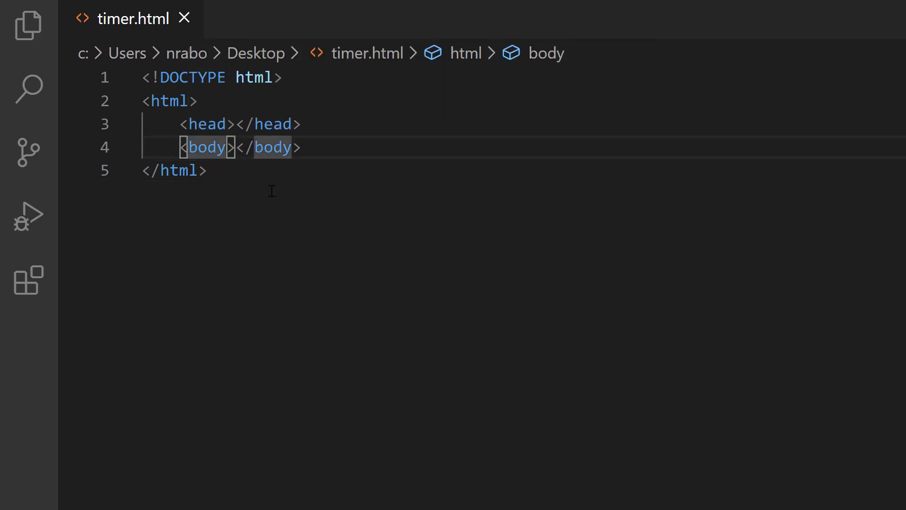
# - Add a script in the body of timer.html that runs console.log("TESTING");
pyautogui.press('Enter')
pyautogui.write('<script></script>')
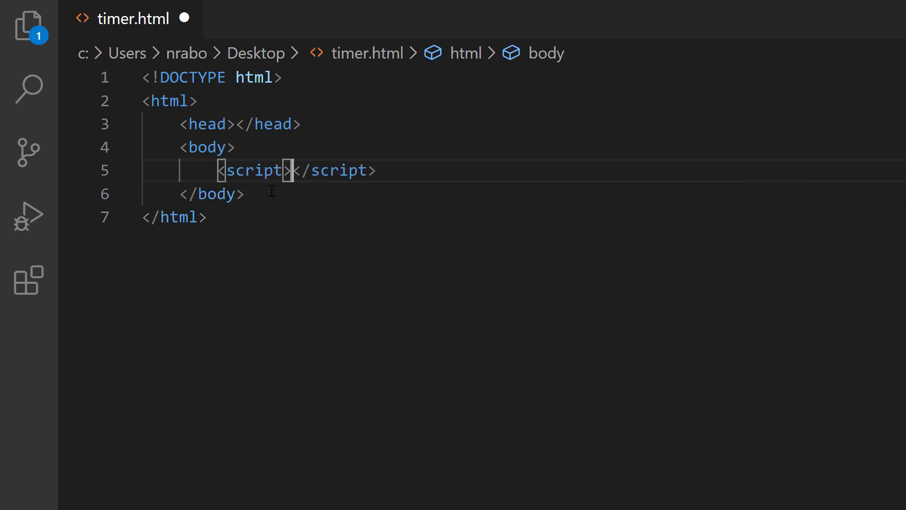
pyautogui.press('Enter')
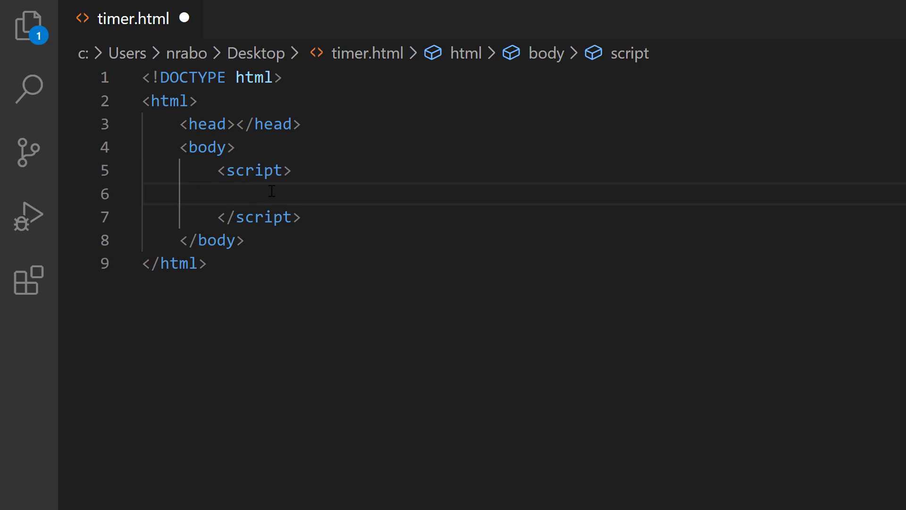
pyautogui.write('console.log(')
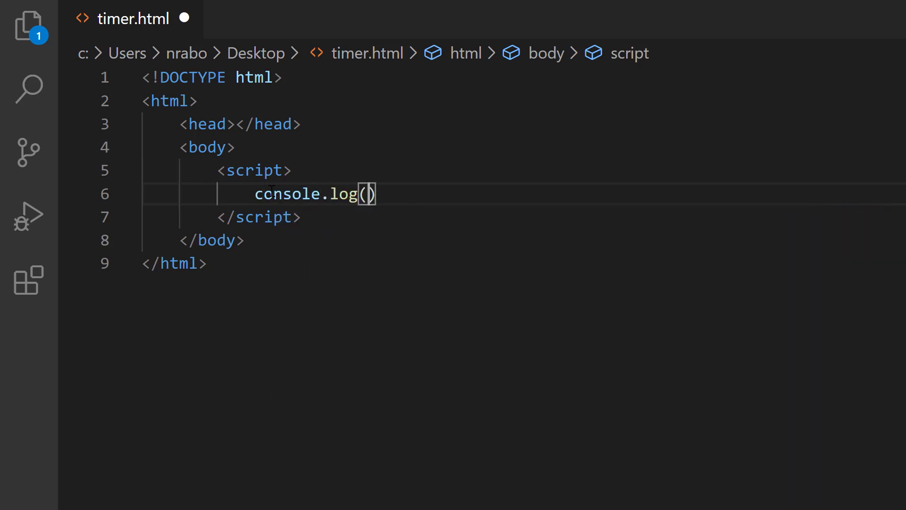
pyautogui.write('"TEST"')
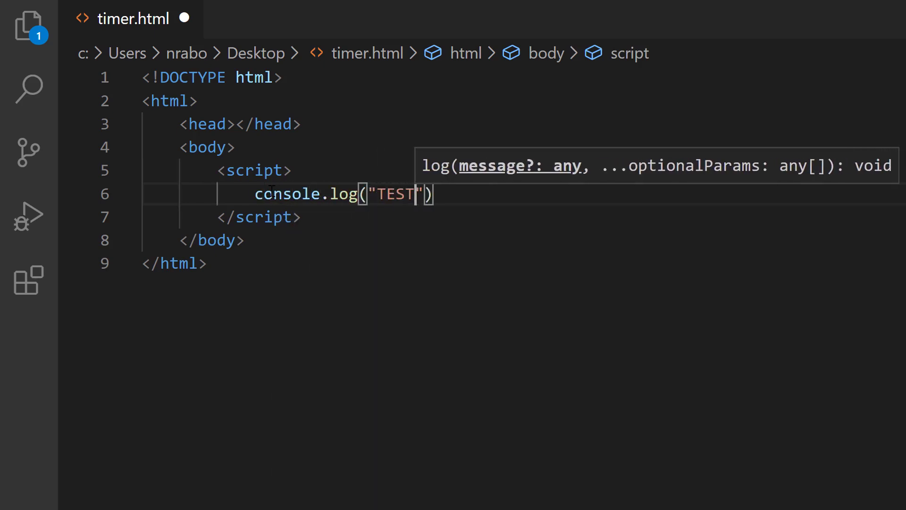
pyautogui.write('ING')
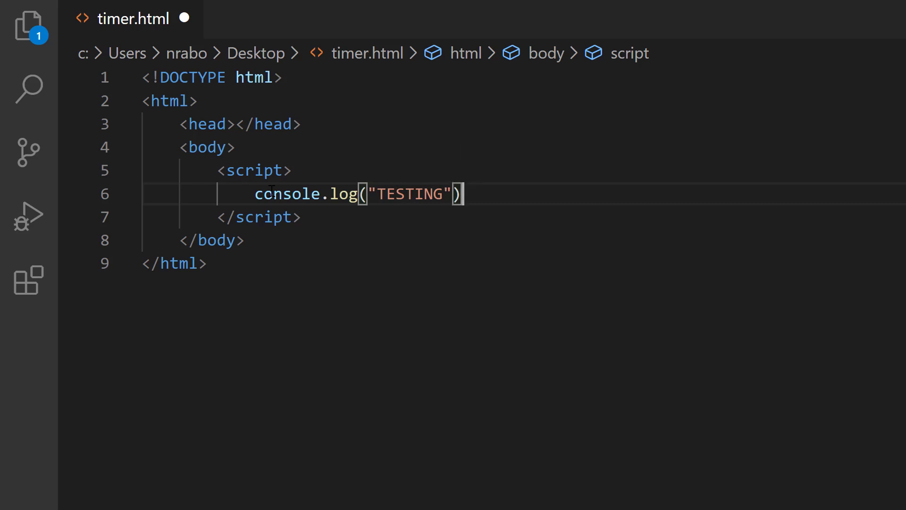
pyautogui.write(';')
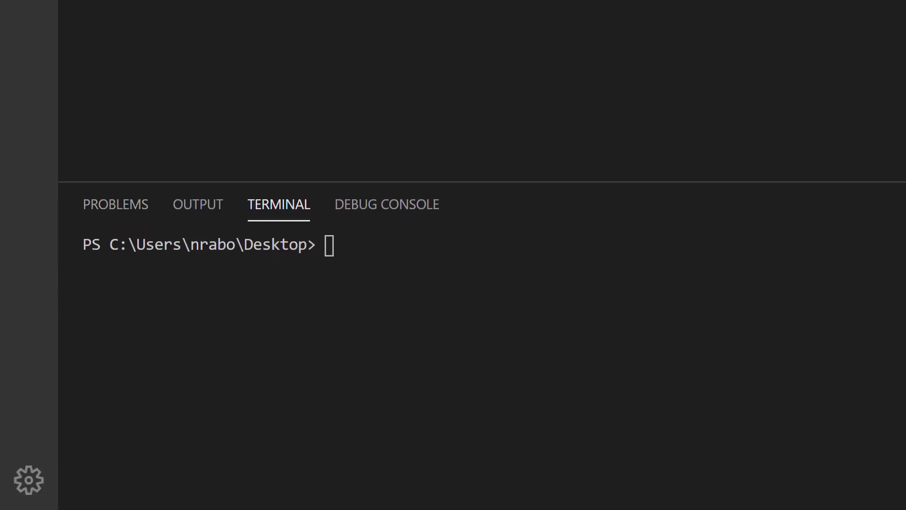
# - Run start timer.html in the terminal to open the page in the browser
pyautogui.write('start tim')
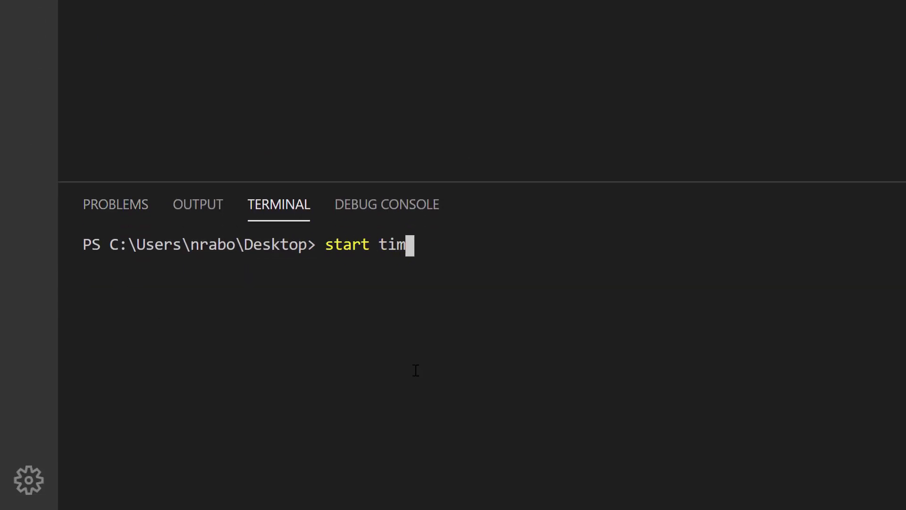
pyautogui.write('er.html')
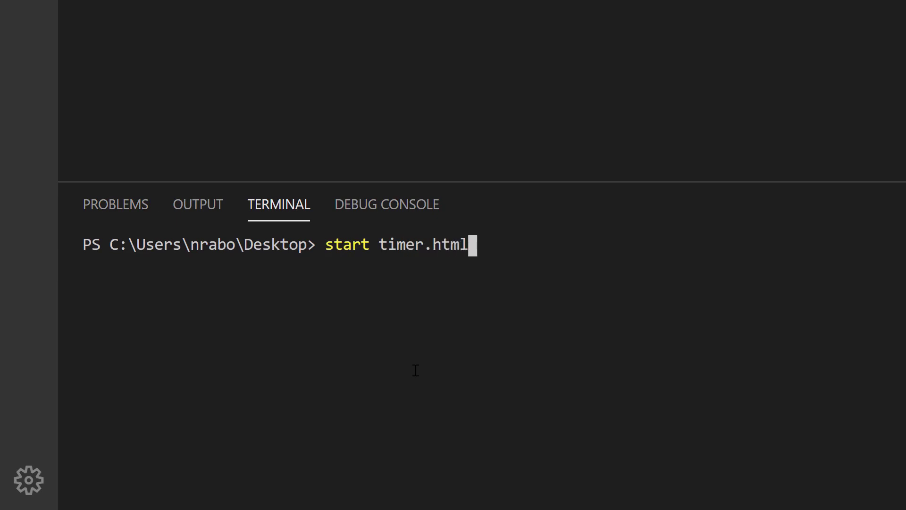
pyautogui.press('Enter')
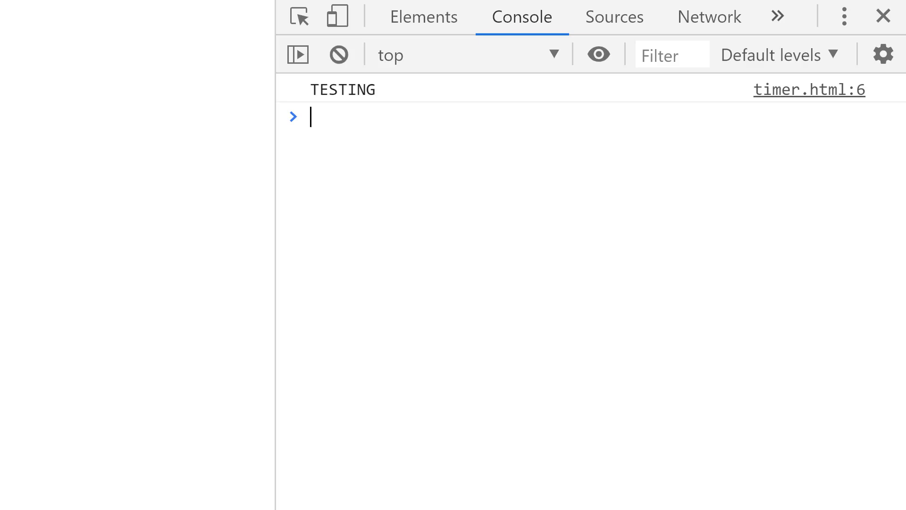
pyautogui.moveTo(423, 125)
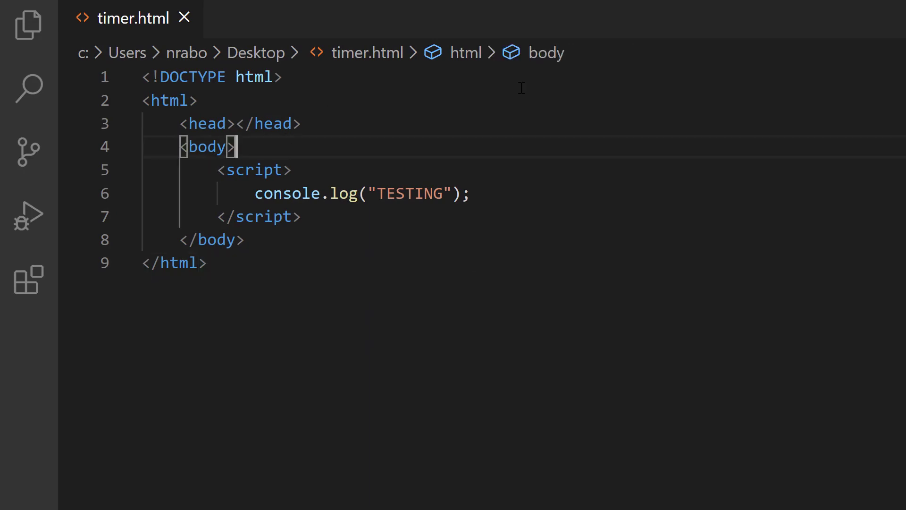
pyautogui.moveTo(433, 171)
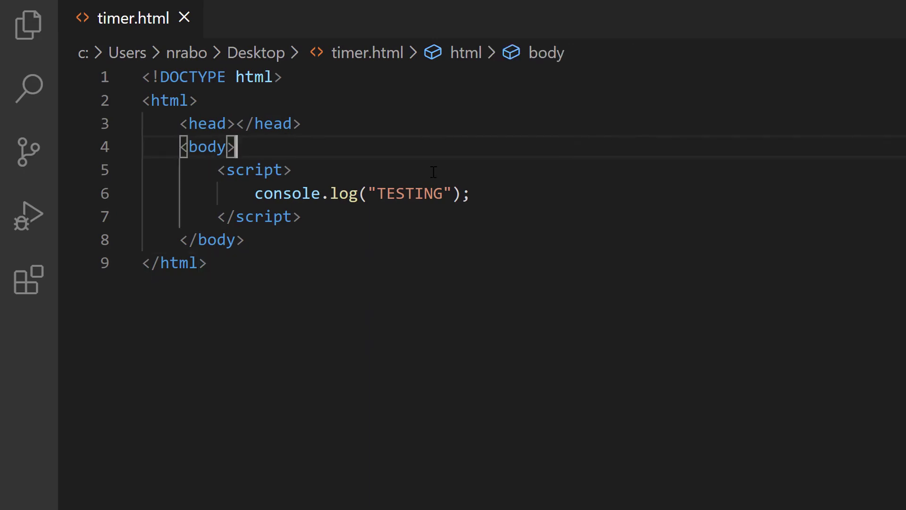
# - Insert <div id="countdown"></div> above the script and check the countdown id
pyautogui.write('<div')
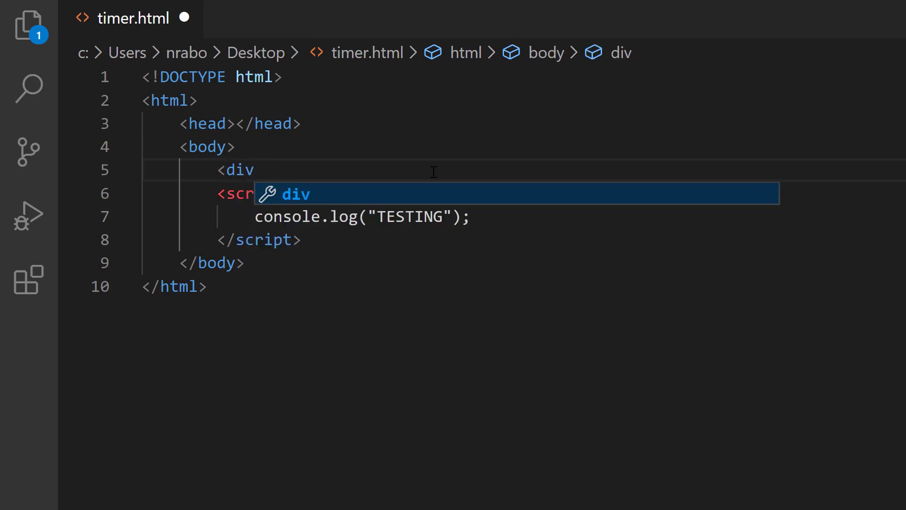
pyautogui.write('id="count"')
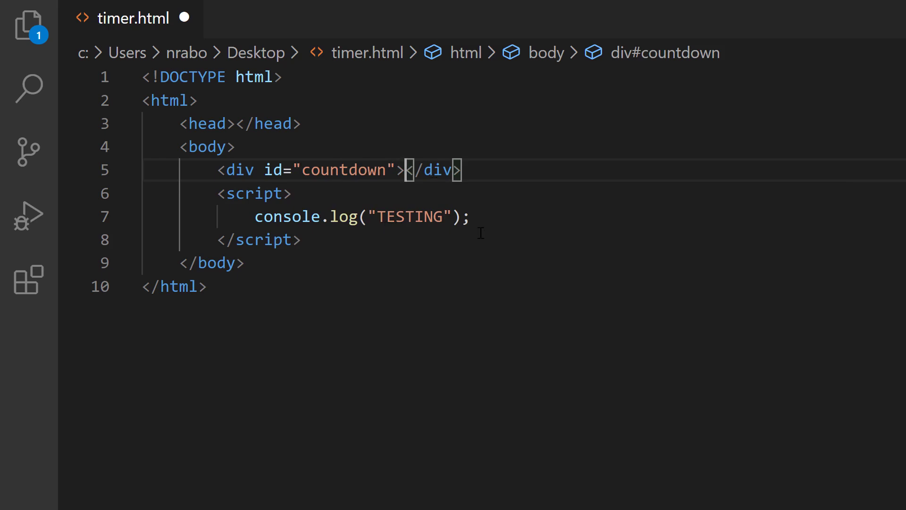
pyautogui.moveTo(477, 237)
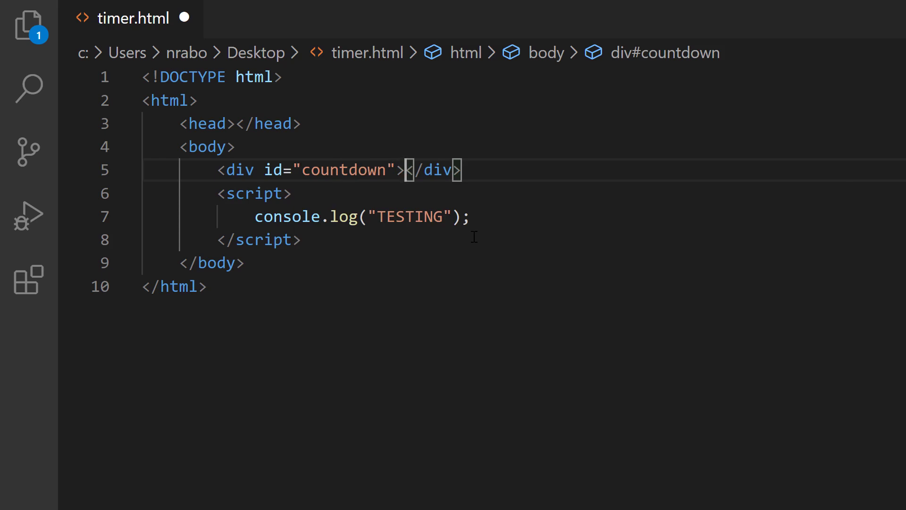
pyautogui.moveTo(402, 198)
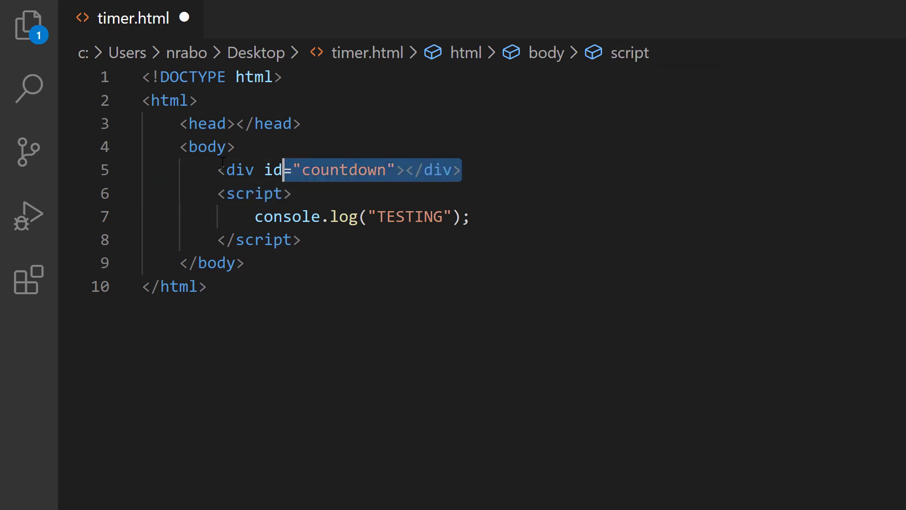
pyautogui.doubleClick(342, 170)
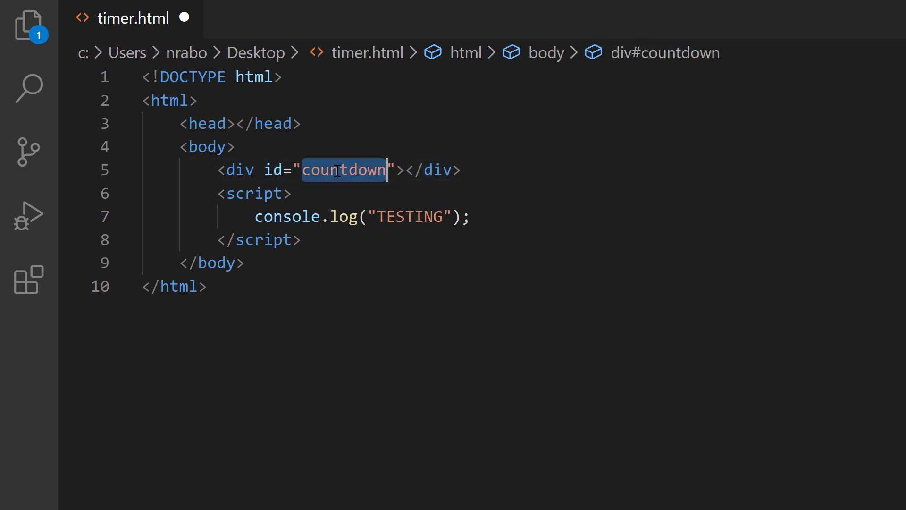
pyautogui.moveTo(399, 176)
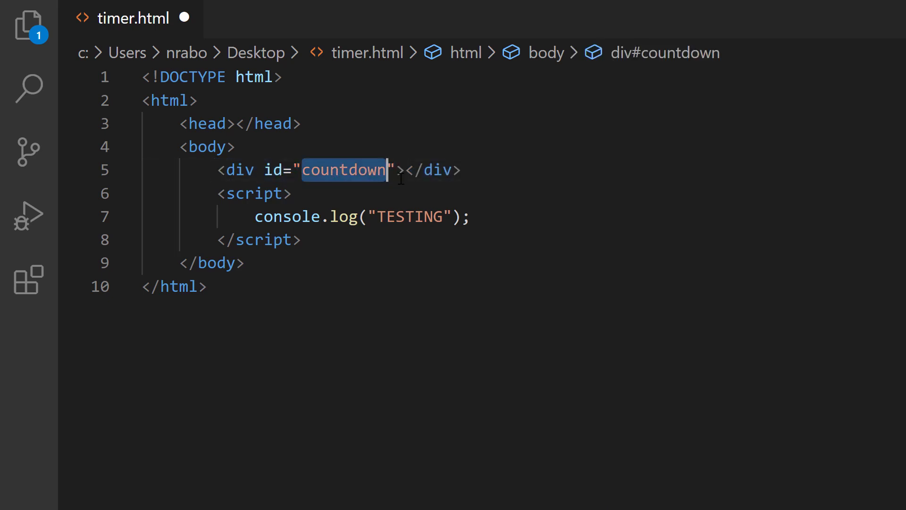
pyautogui.click(472, 216)
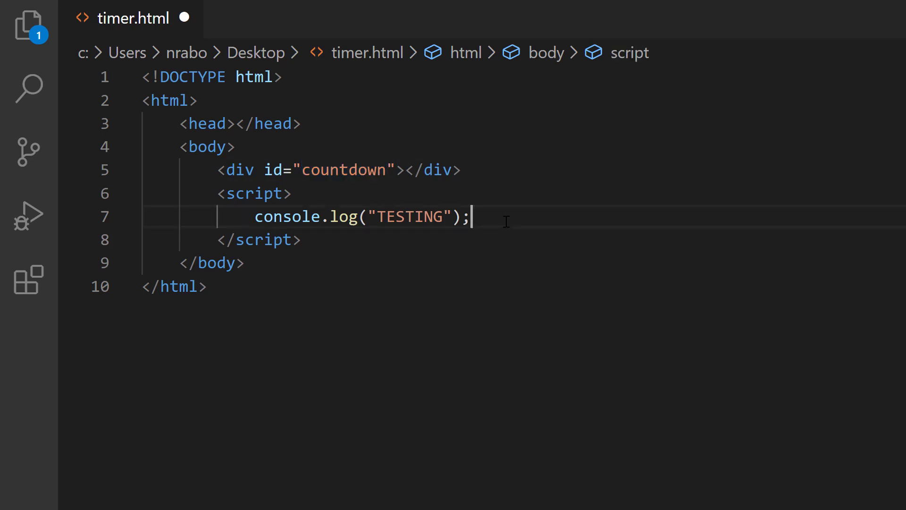
pyautogui.moveTo(667, 196)
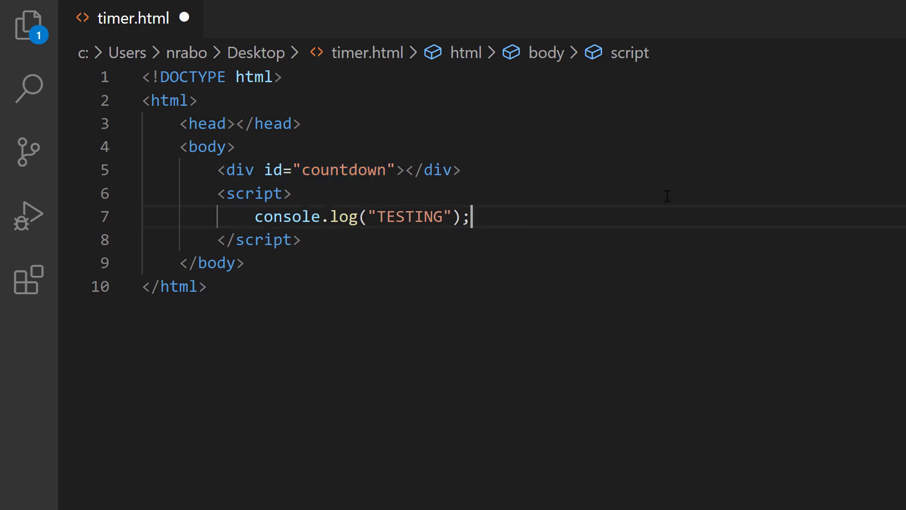
# - Wrap console.log("TESTING") in a setInterval arrow-function callback with a 1000 ms delay
pyautogui.press('enter')
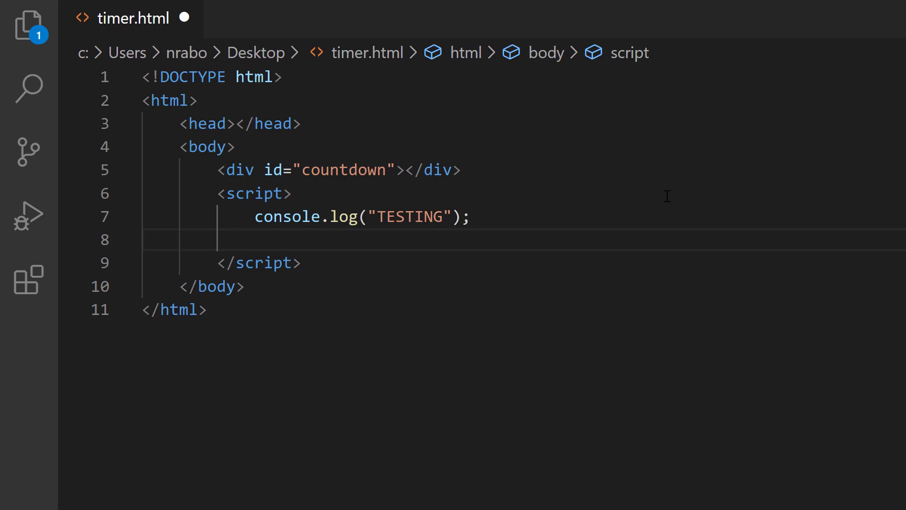
pyautogui.click(254, 240)
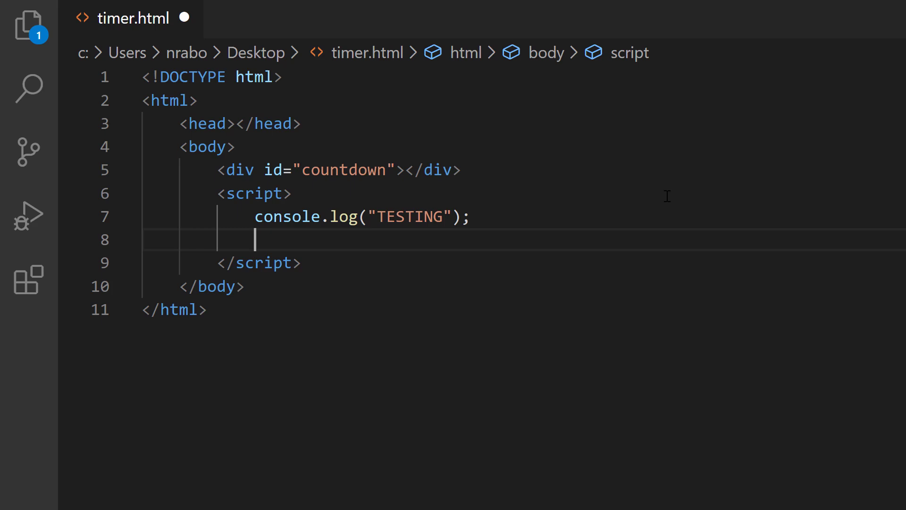
pyautogui.write('s')
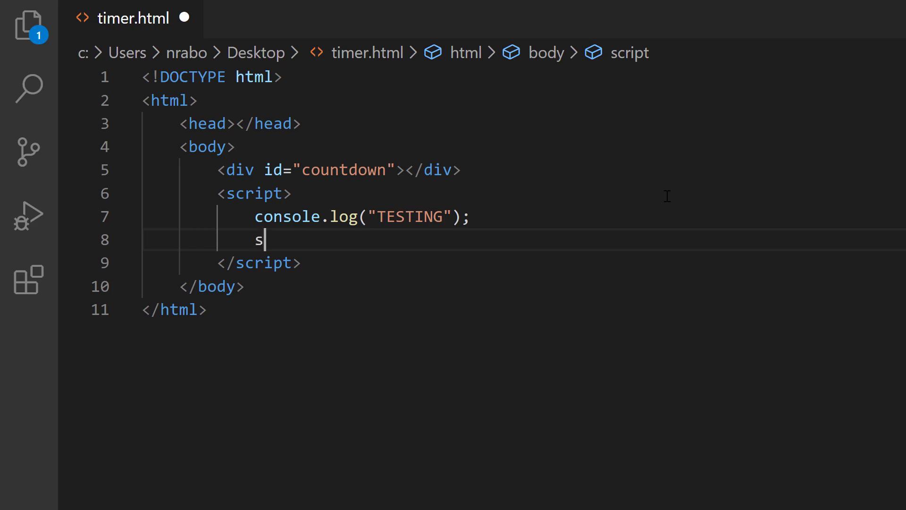
pyautogui.write('etInterval')
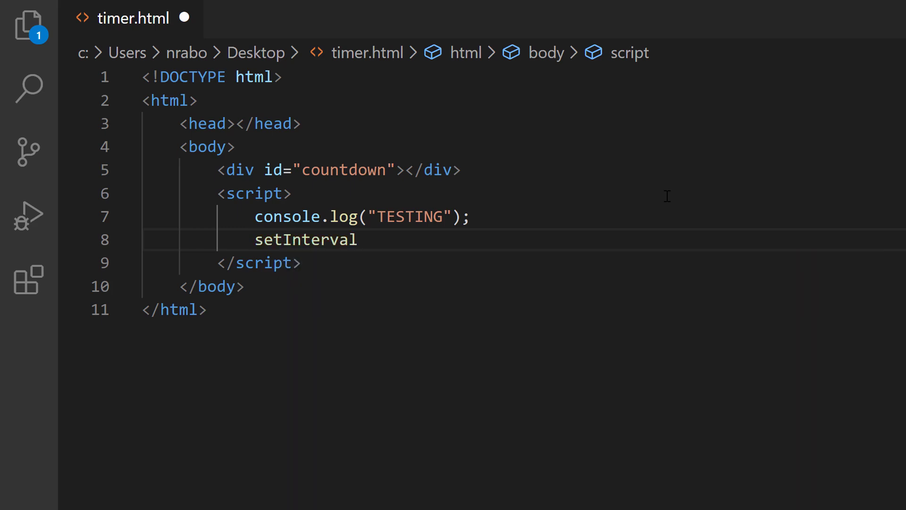
pyautogui.write('(() => {')
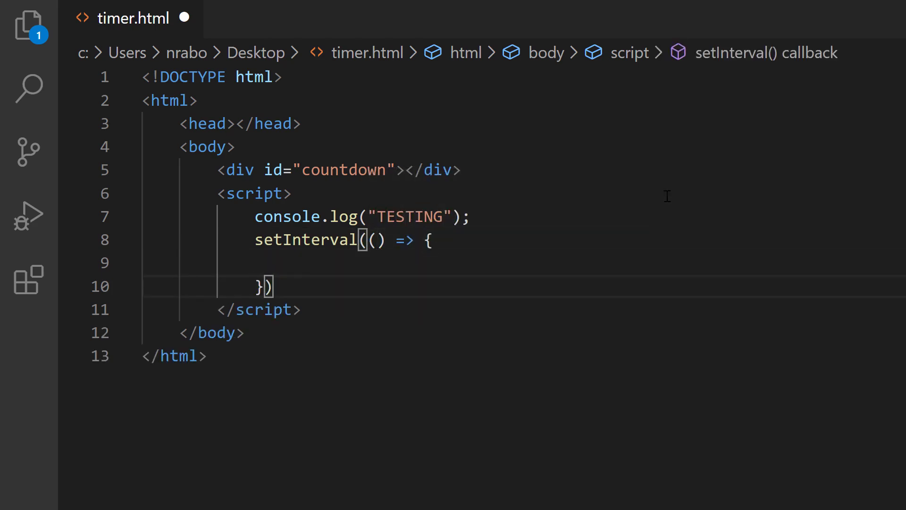
pyautogui.write(',')
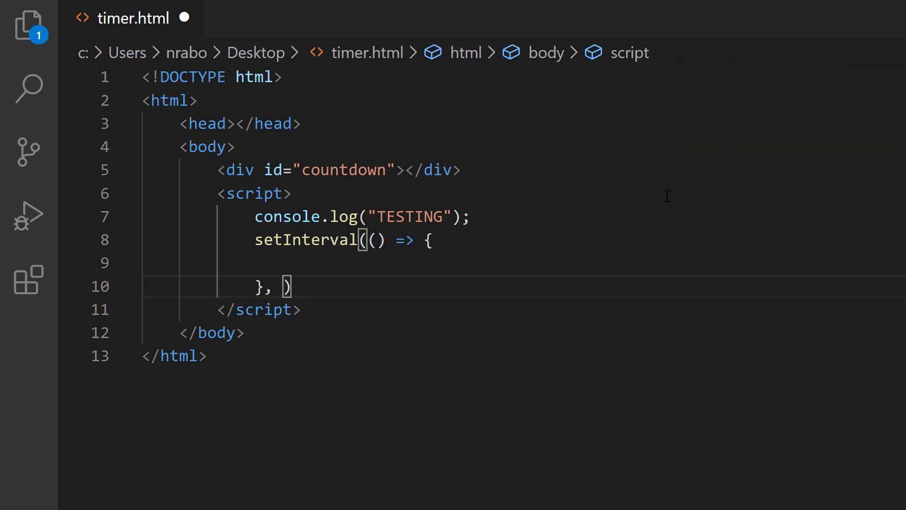
pyautogui.write('10')
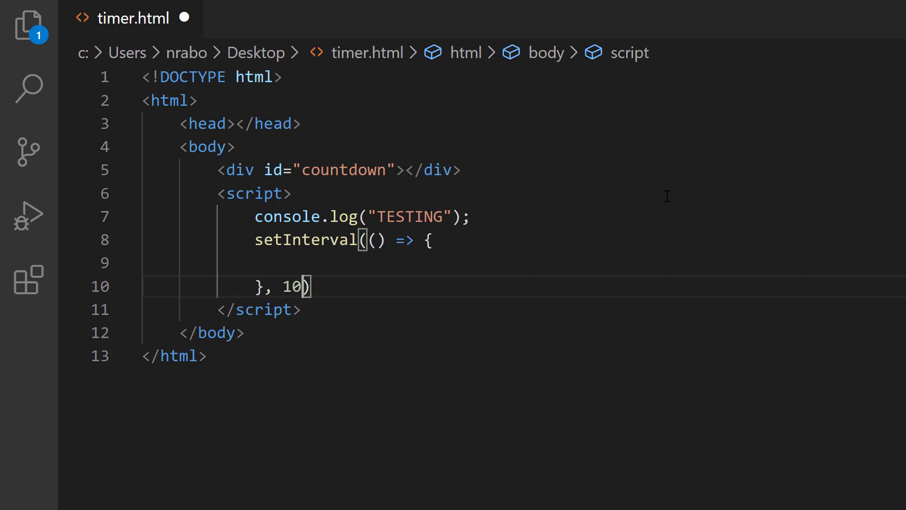
pyautogui.write('00')
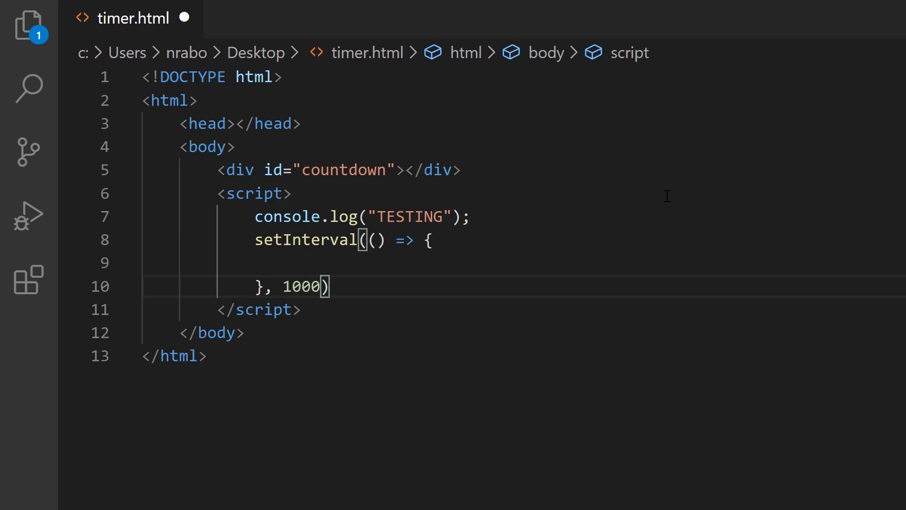
pyautogui.write(';')
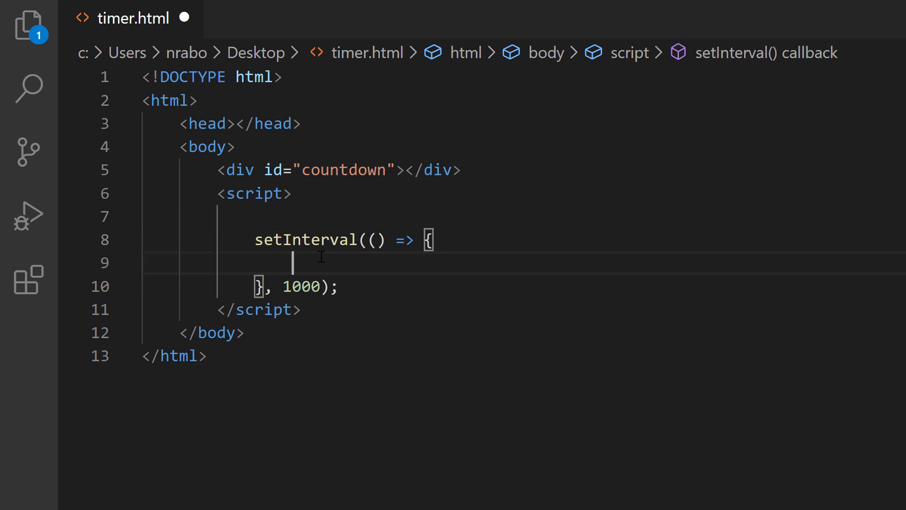
pyautogui.write('console.log("TESTING");')
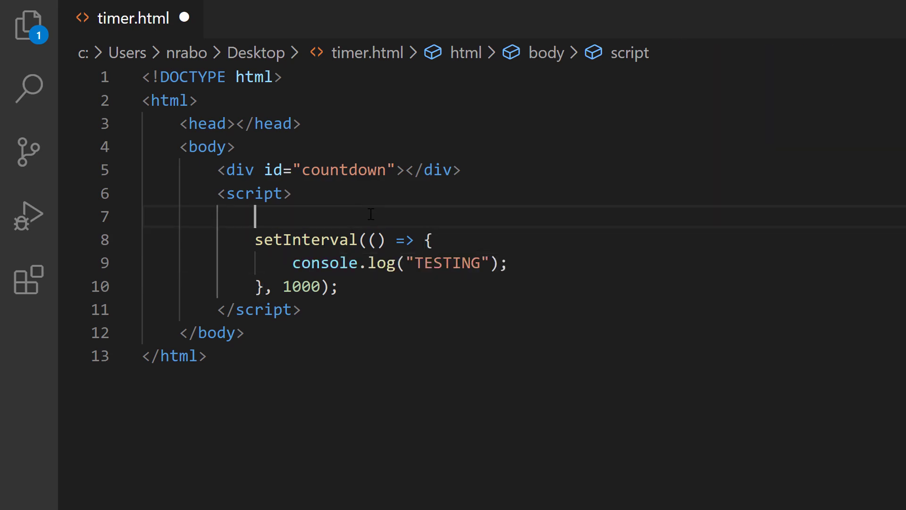
# - Save timer.html with its setInterval loop using Ctrl+S
pyautogui.press('ctrl+s')
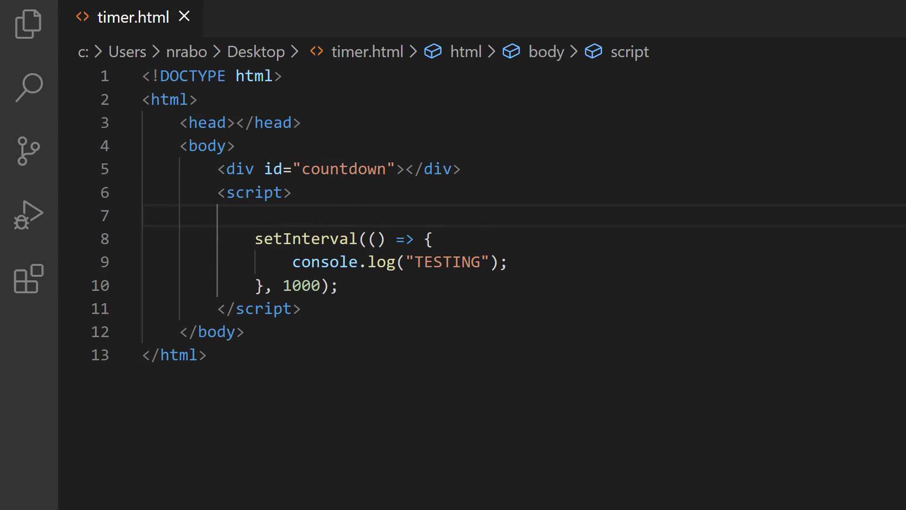
pyautogui.click(254, 216)
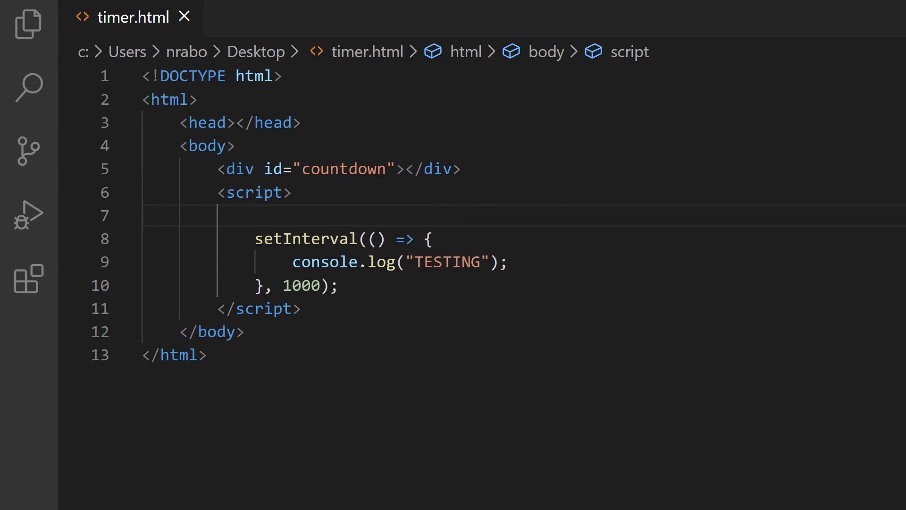
pyautogui.click(256, 215)
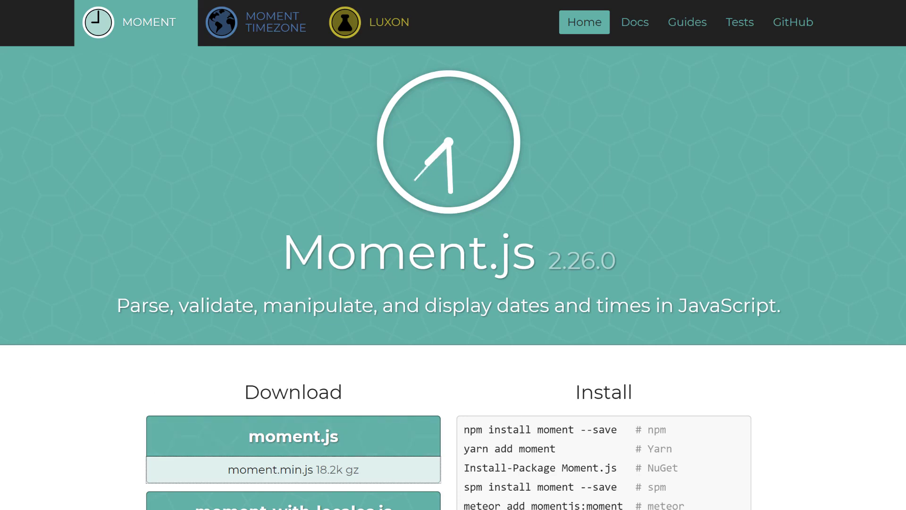
pyautogui.moveTo(449, 504)
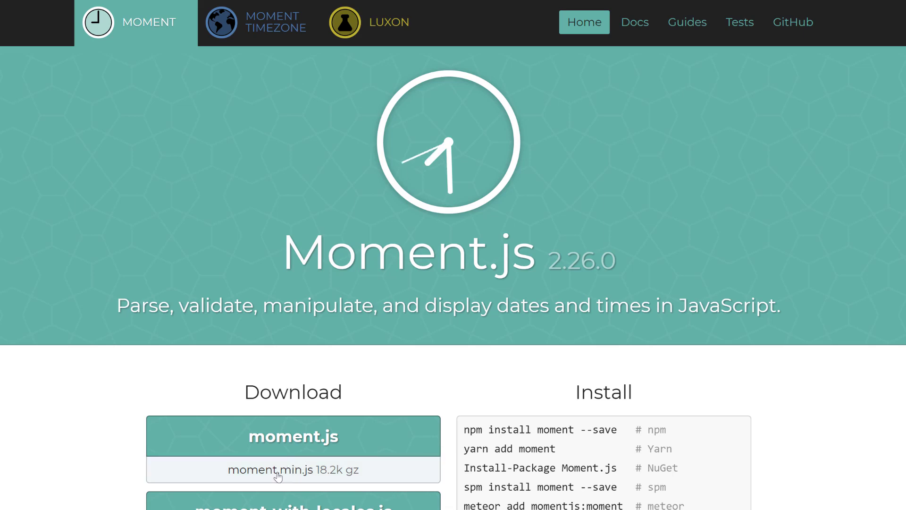
# - Copy the moment.min.js link address from the momentjs.com page
pyautogui.scroll(-3)
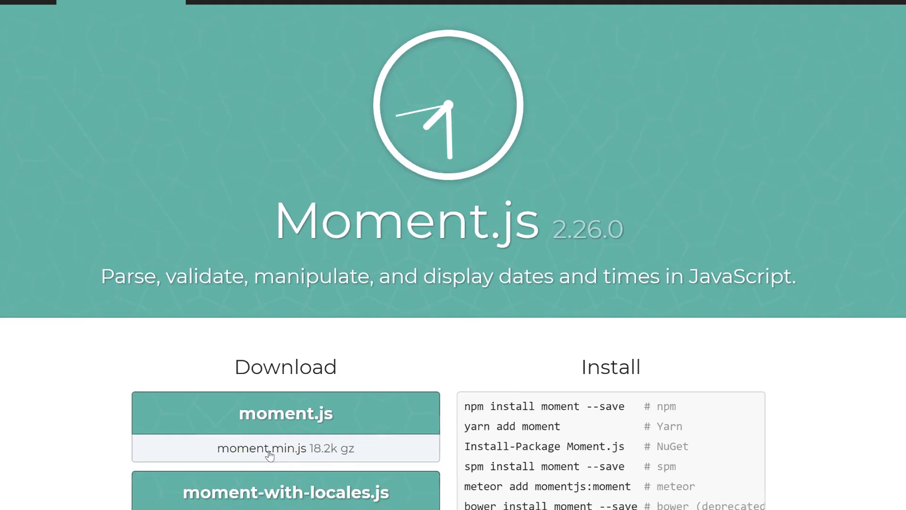
pyautogui.rightClick(268, 448)
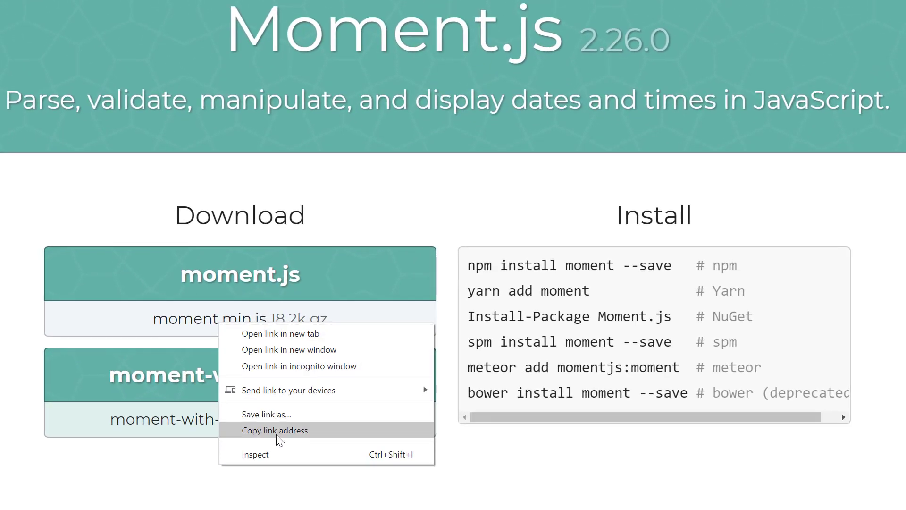
pyautogui.click(275, 430)
pyautogui.write('<script sr')
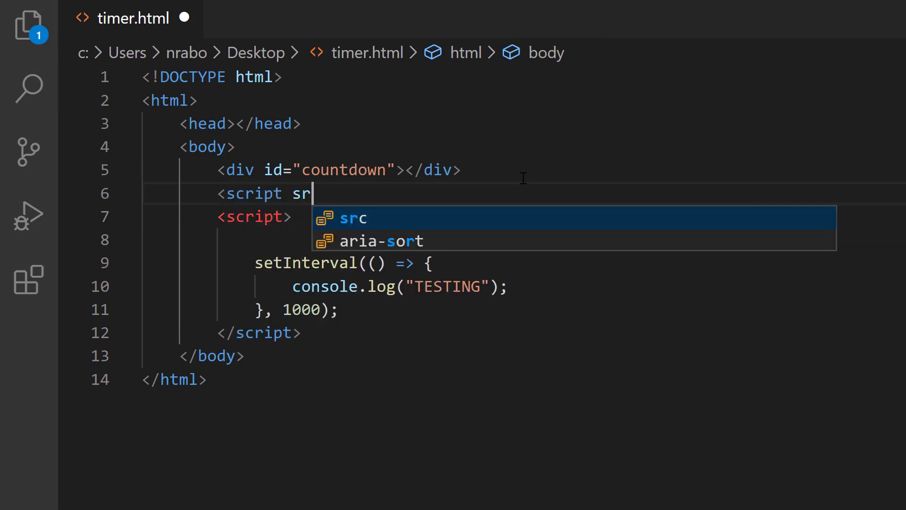
pyautogui.press('Tab')
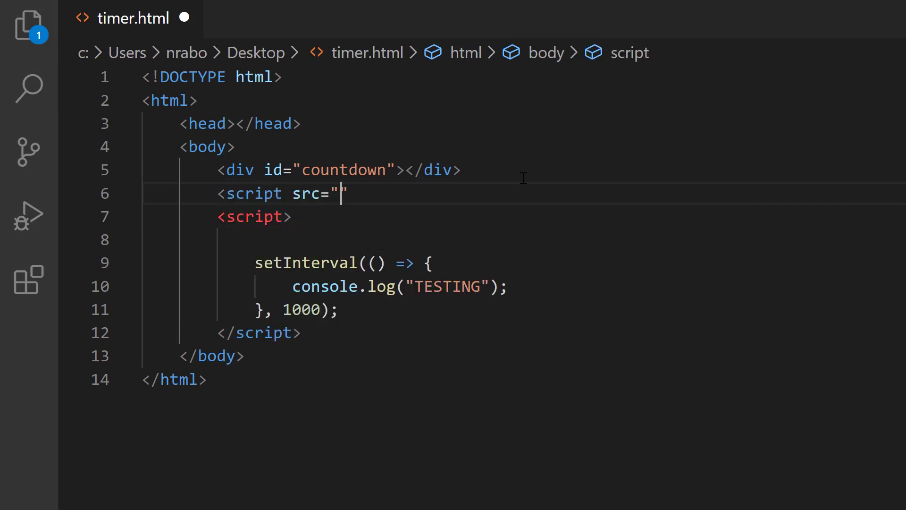
pyautogui.write('https://momentjs.com/downloads/moment.min.js')
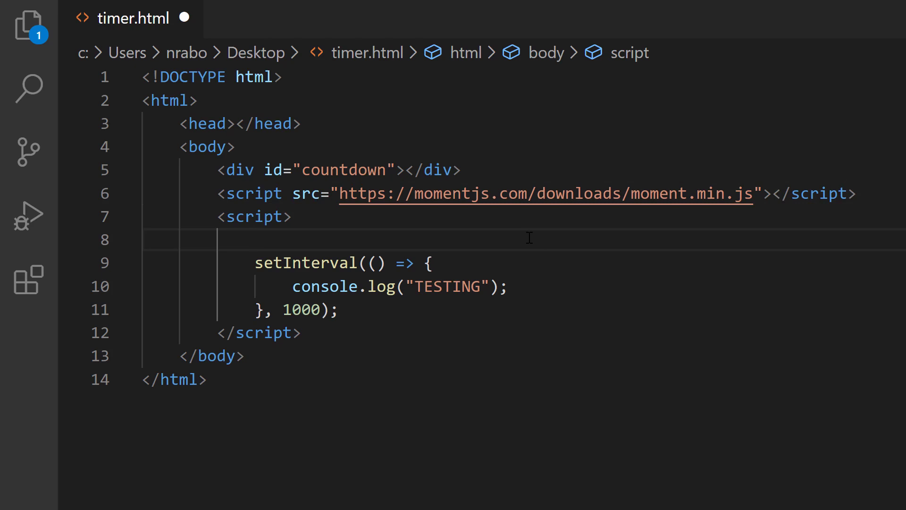
pyautogui.write('const')
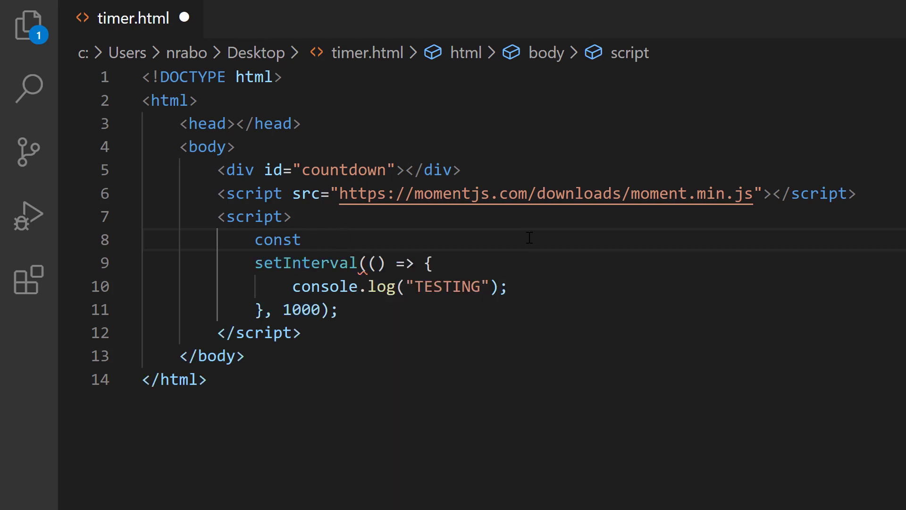
pyautogui.write('goLive')
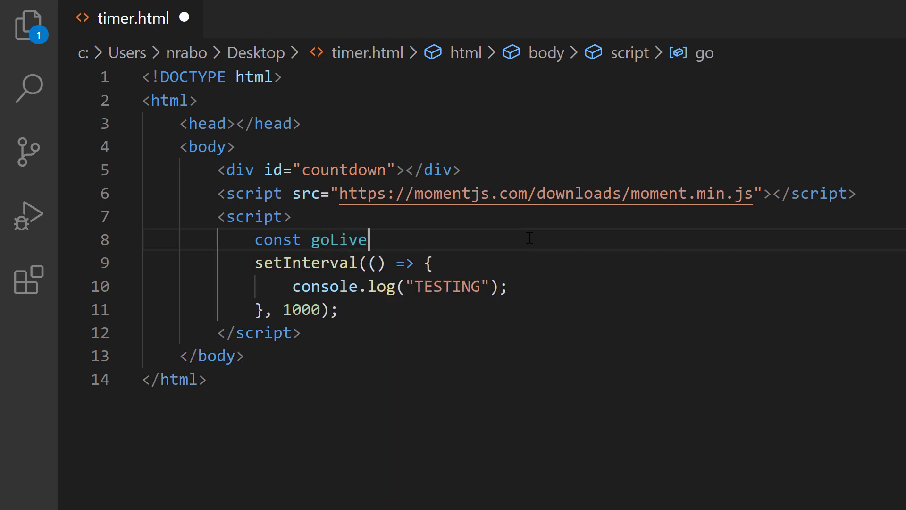
pyautogui.write('= moment("')
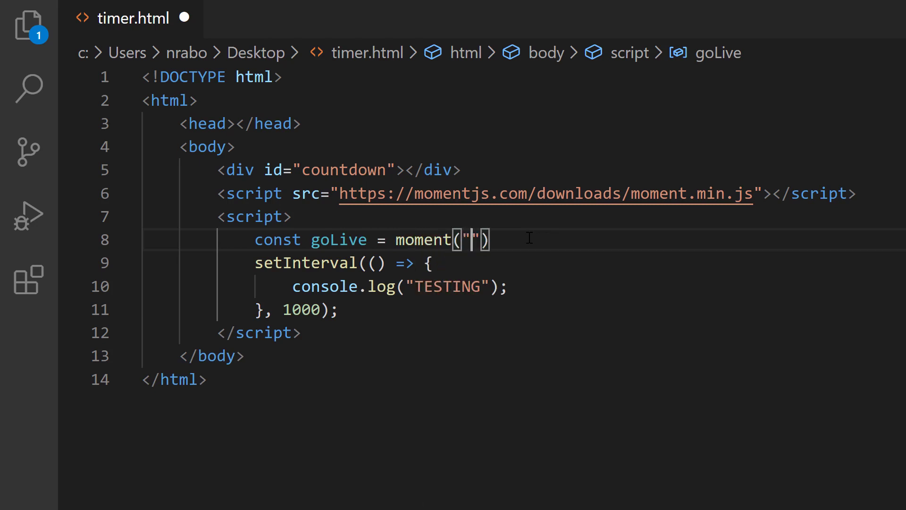
pyautogui.write('2020')
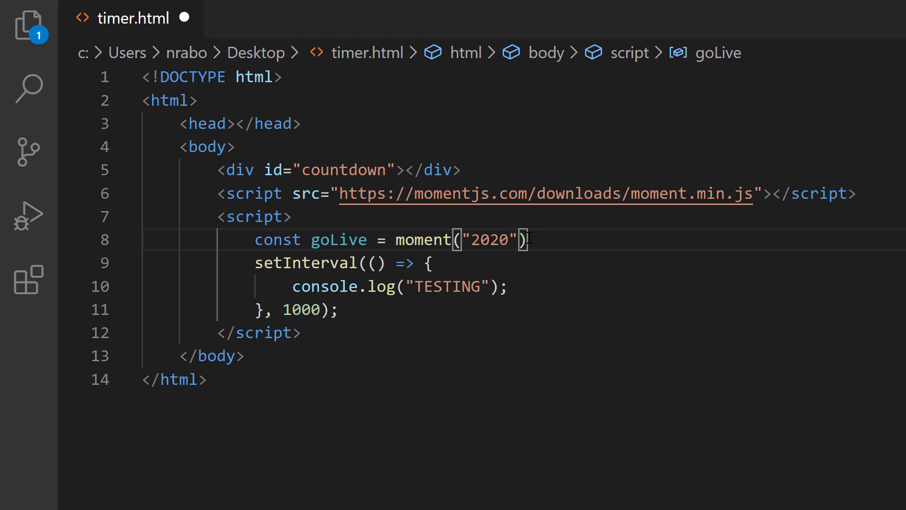
pyautogui.write('-05')
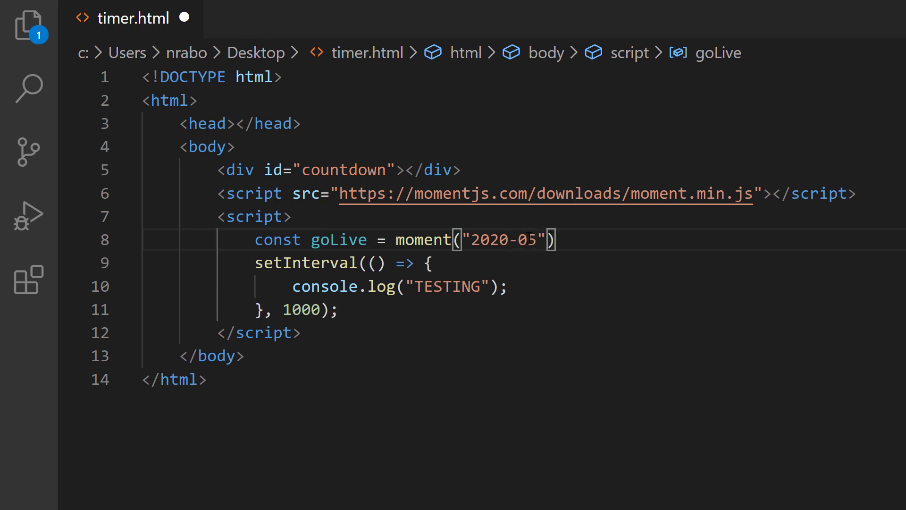
pyautogui.write('-24')
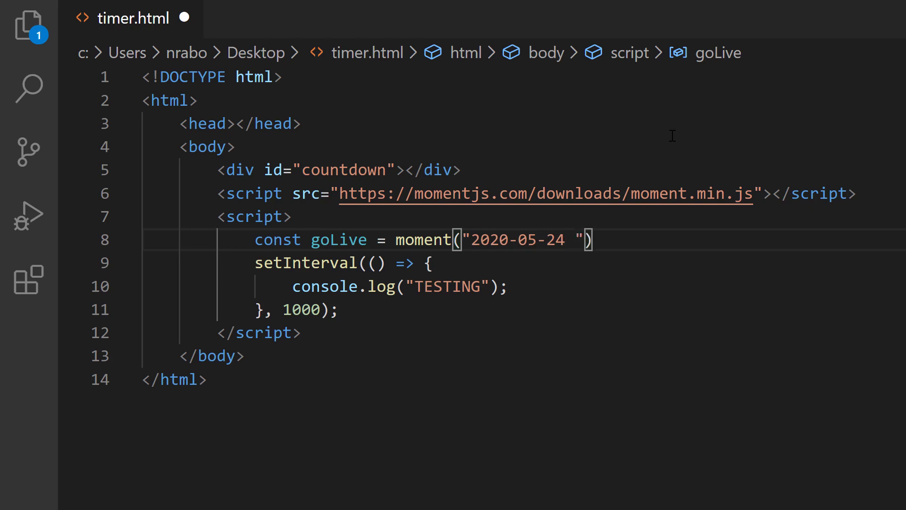
pyautogui.write('08')
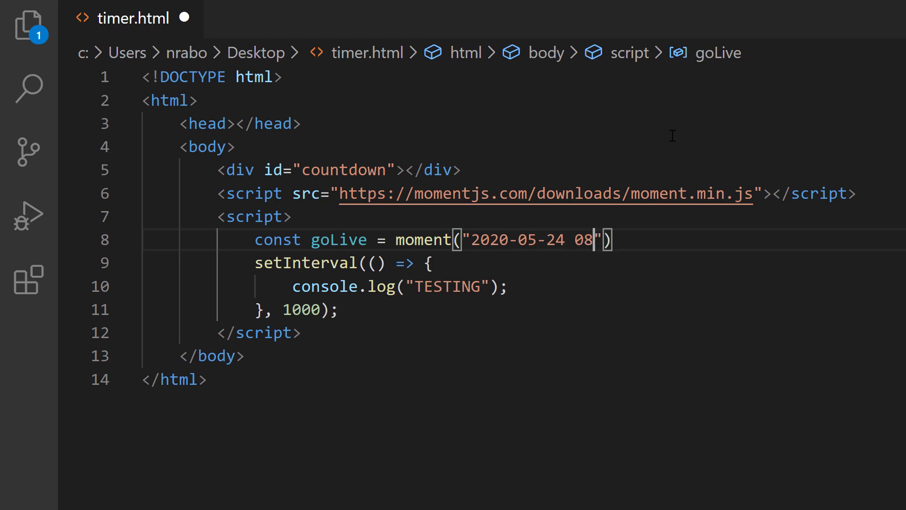
pyautogui.write(':00:')
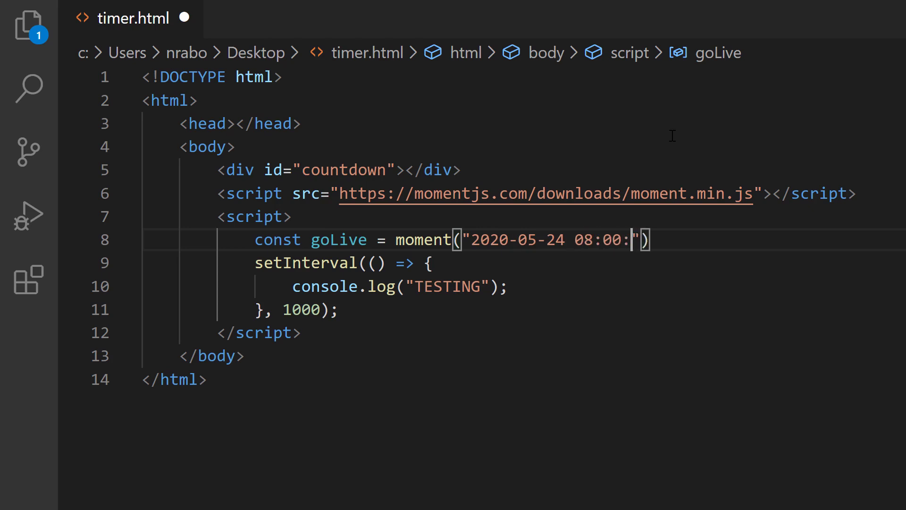
pyautogui.write('00 AM')
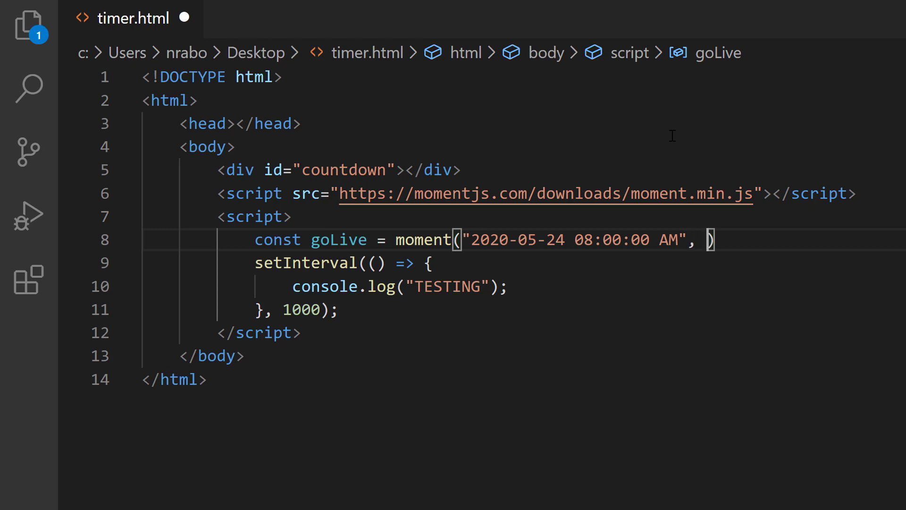
# - Give goLive's moment call the format "YYYY-MM-DD hh:mm:ss A" and a closing semicolon
pyautogui.write('""')
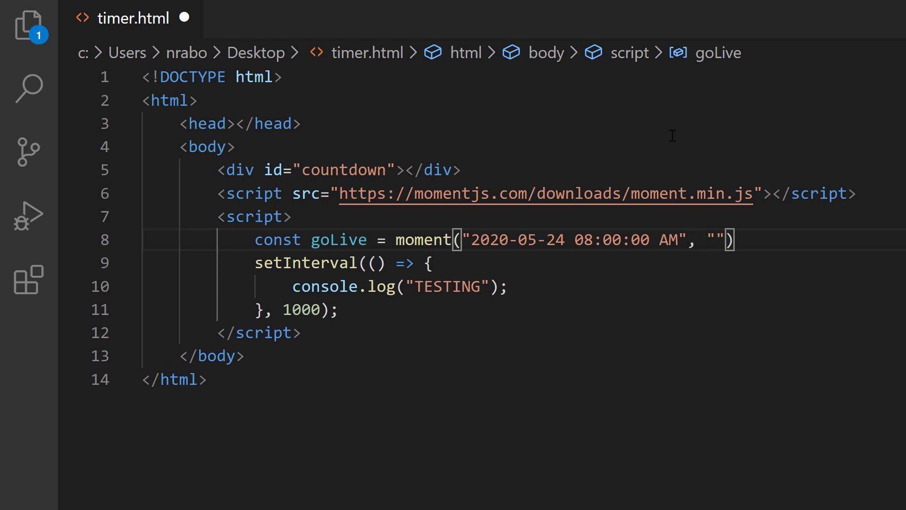
pyautogui.click(718, 239)
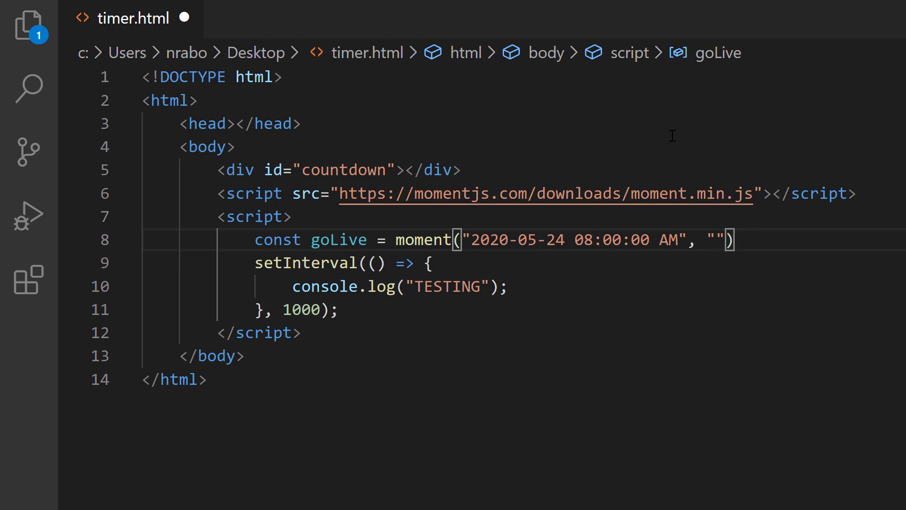
pyautogui.write('YY')
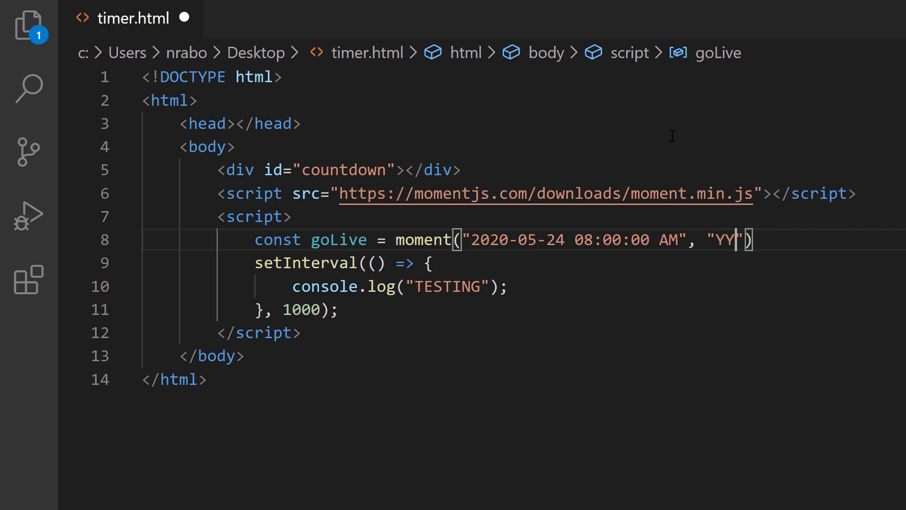
pyautogui.write('YY')
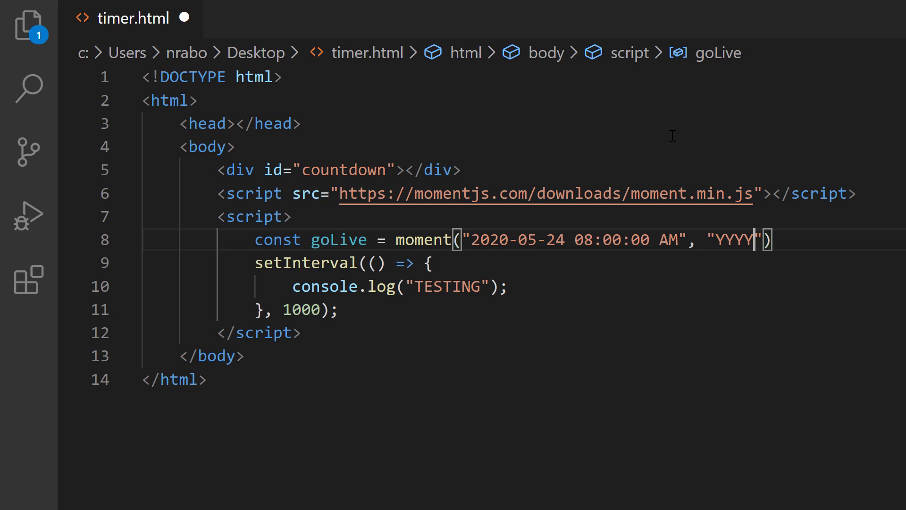
pyautogui.write('-')
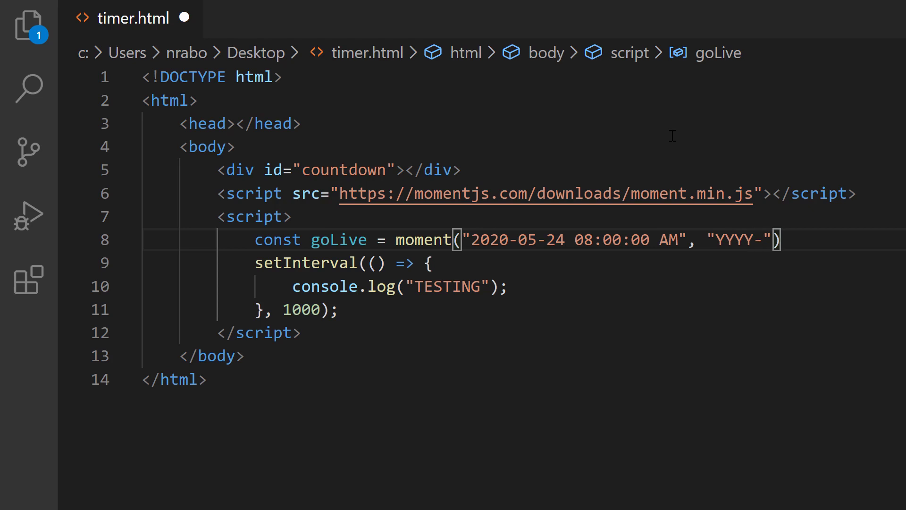
pyautogui.write('MM')
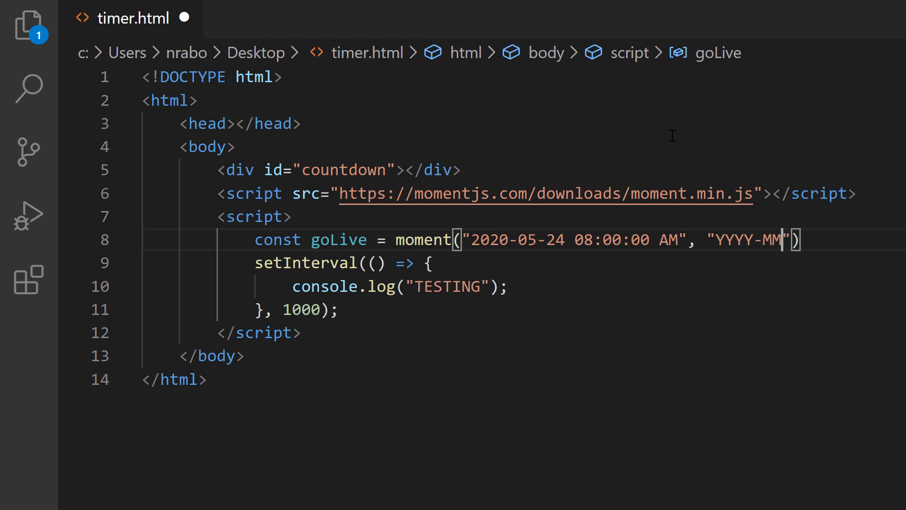
pyautogui.write('-')
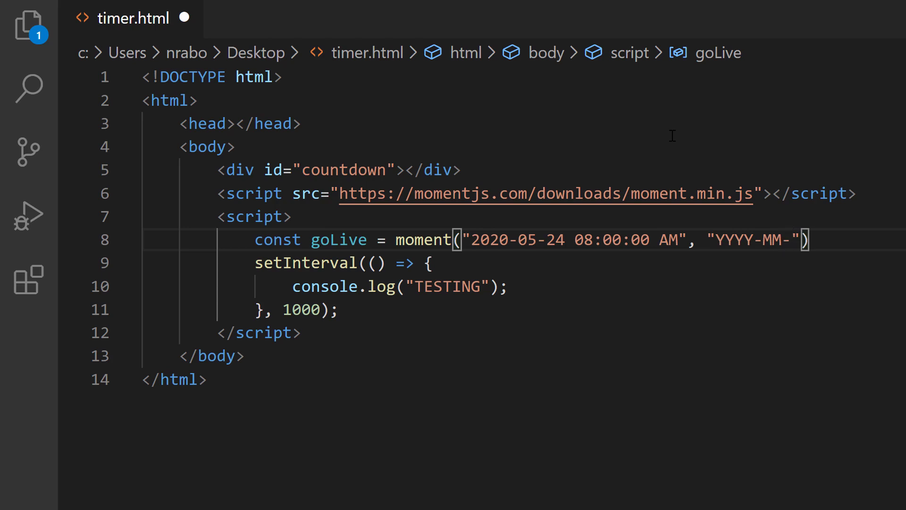
pyautogui.write('DD')
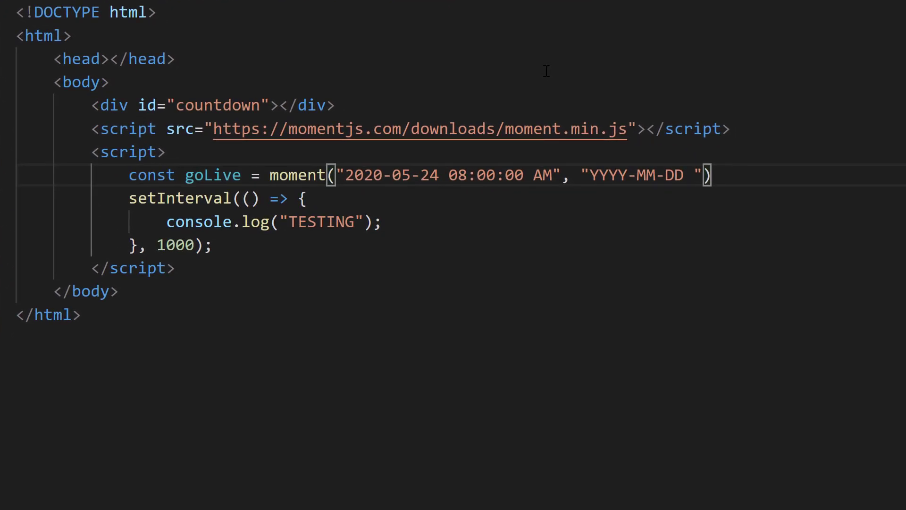
pyautogui.write('hh')
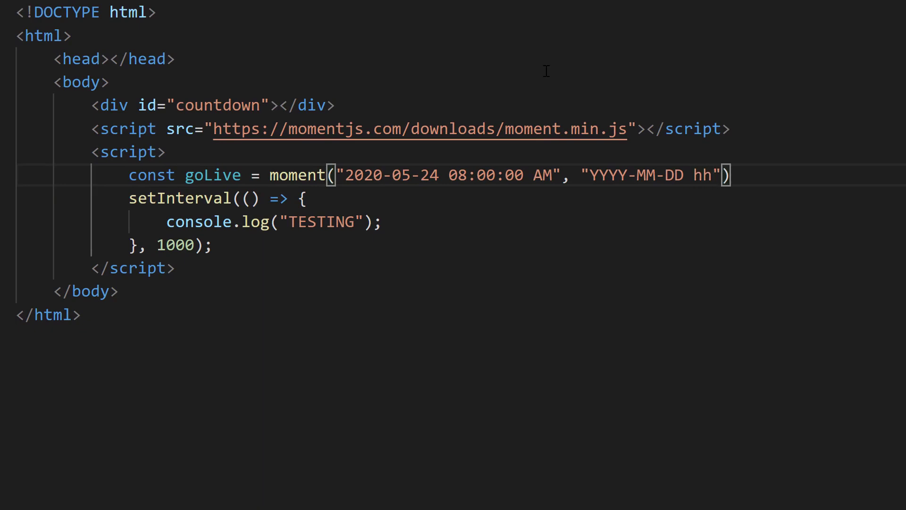
pyautogui.write(':')
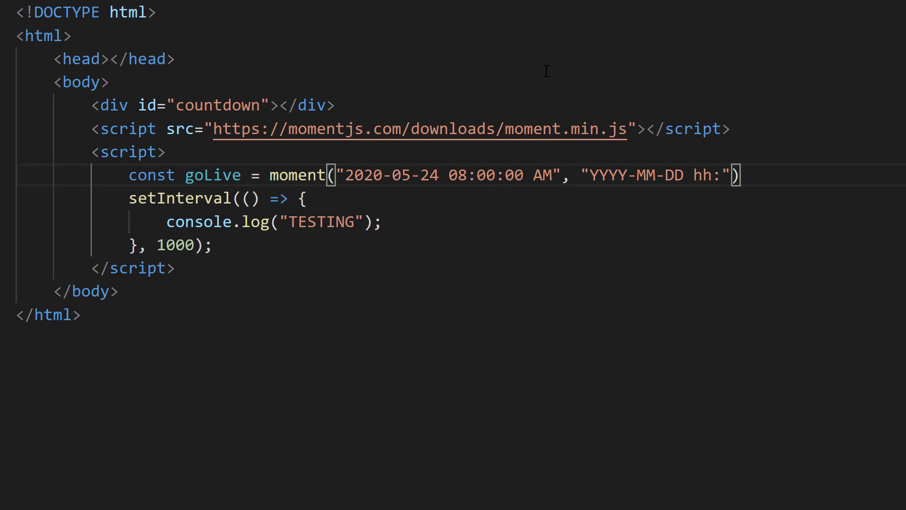
pyautogui.write(':m')
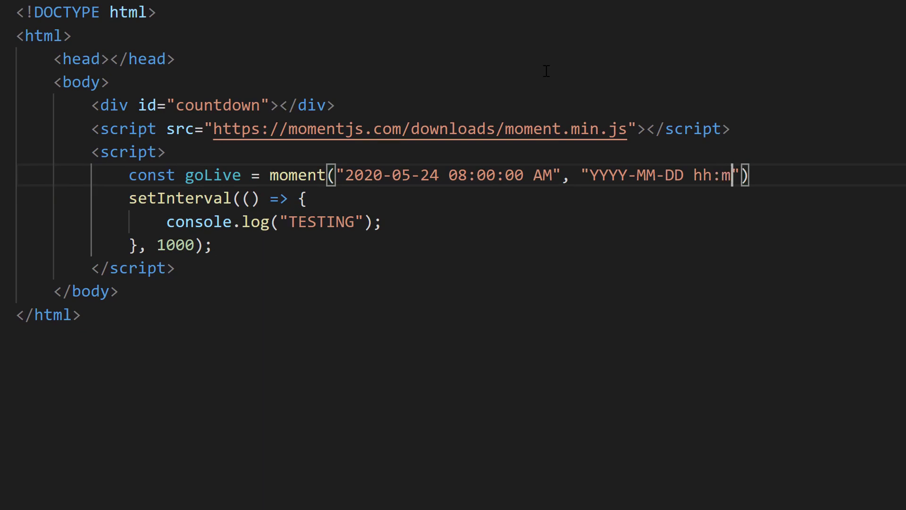
pyautogui.write('m:')
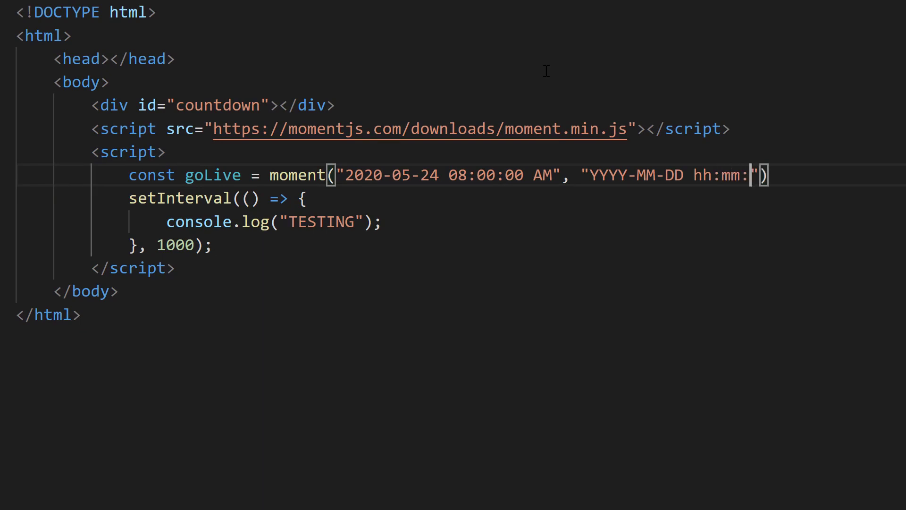
pyautogui.write('ss A')
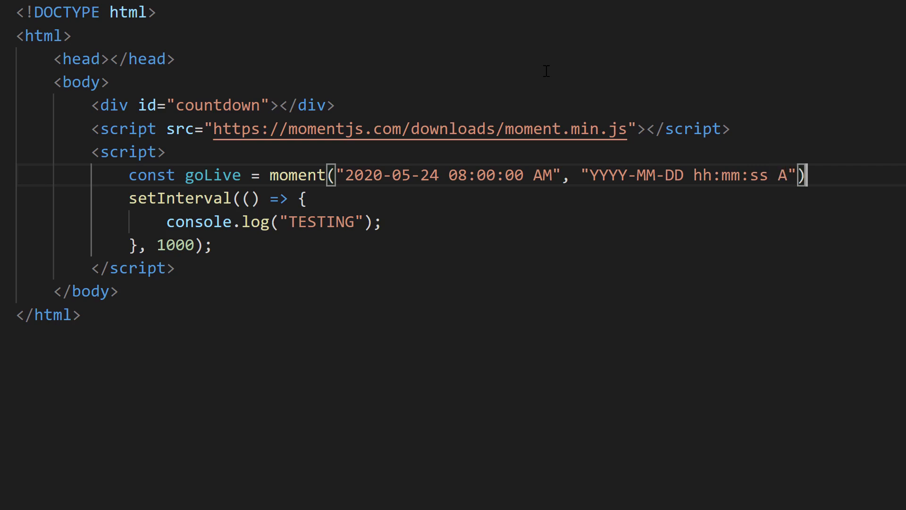
pyautogui.write(';')
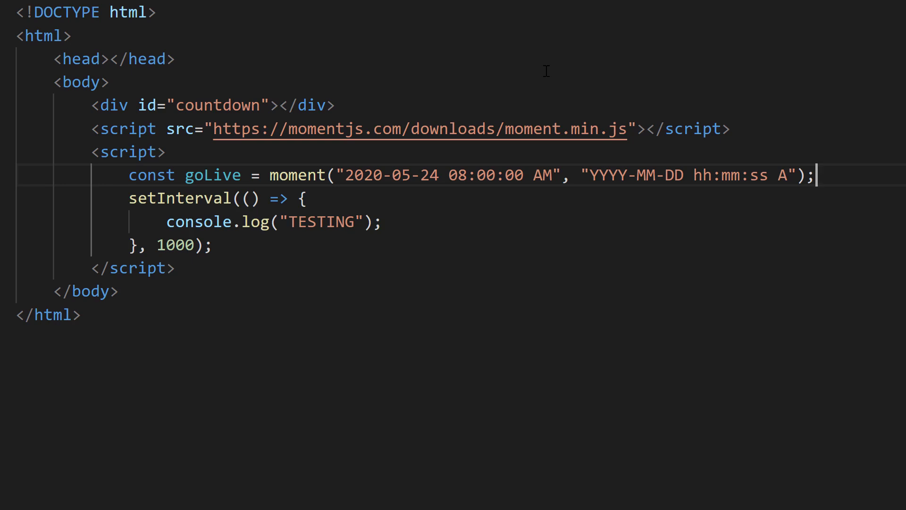
pyautogui.moveTo(467, 149)
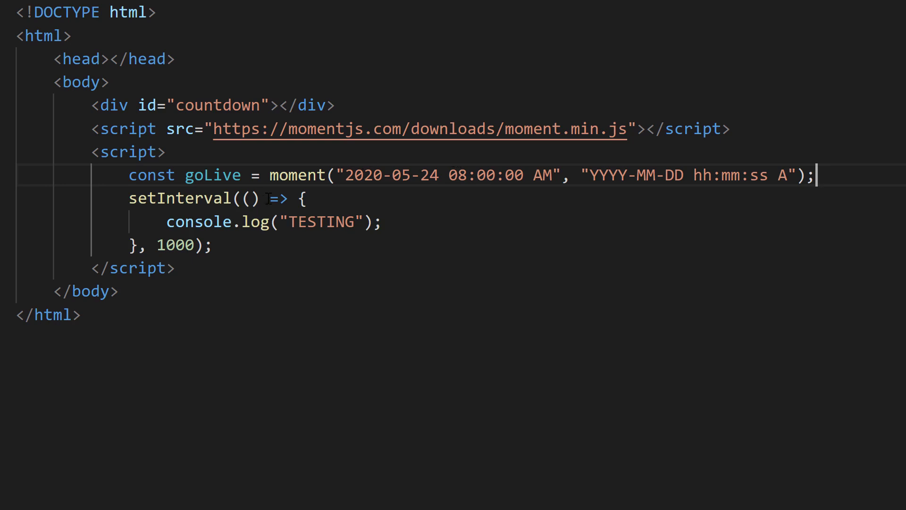
pyautogui.moveTo(389, 221)
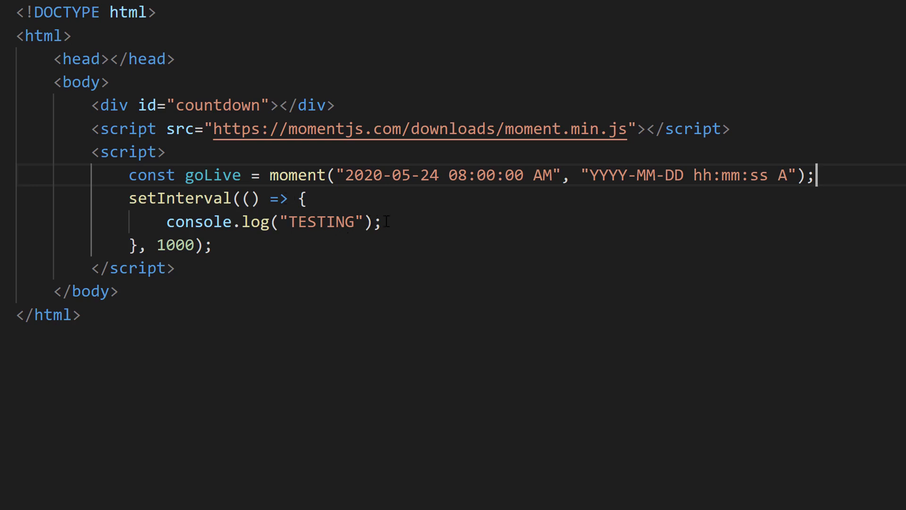
# - Replace the TESTING log line with let timeLeft = goLive.diff(moment());
pyautogui.tripleClick(266, 221)
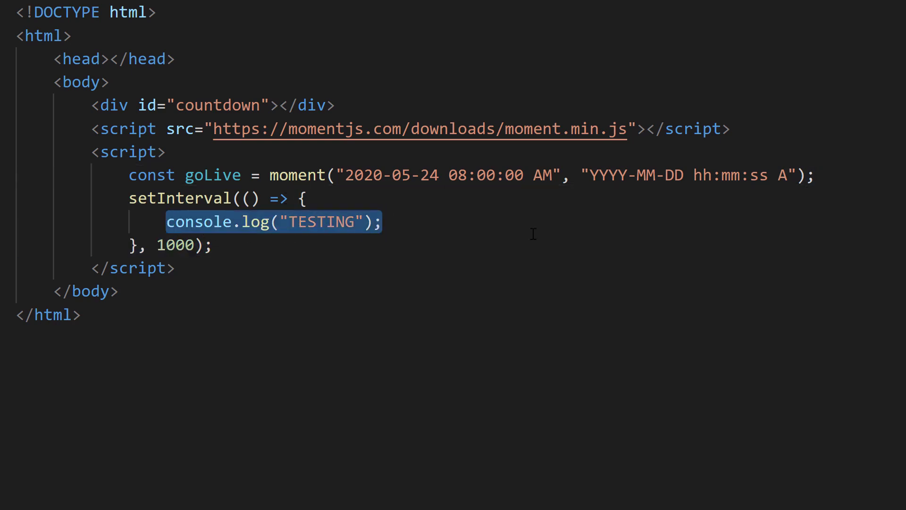
pyautogui.moveTo(655, 232)
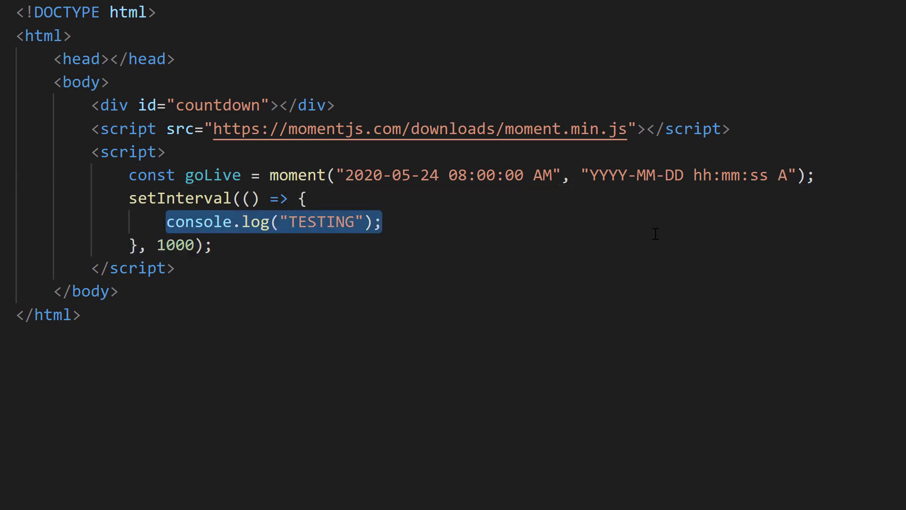
pyautogui.write('let')
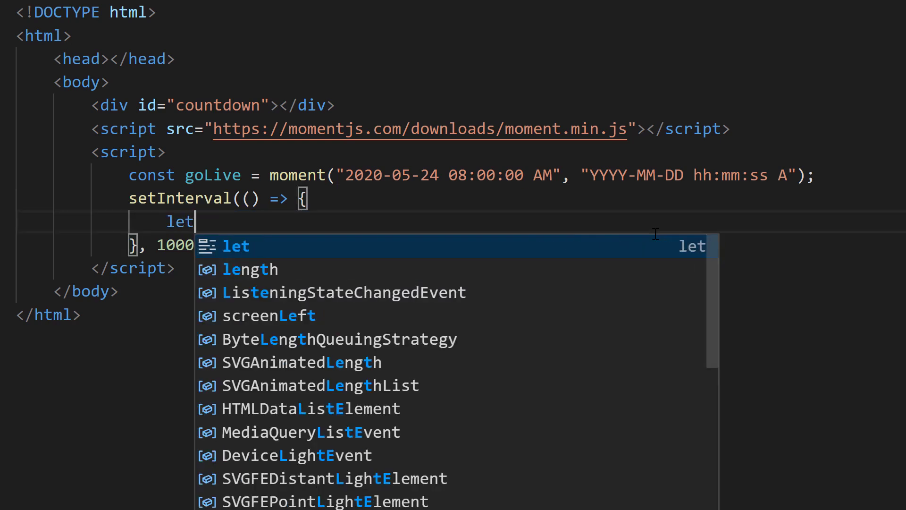
pyautogui.write('timeLeft = goLive.diff')
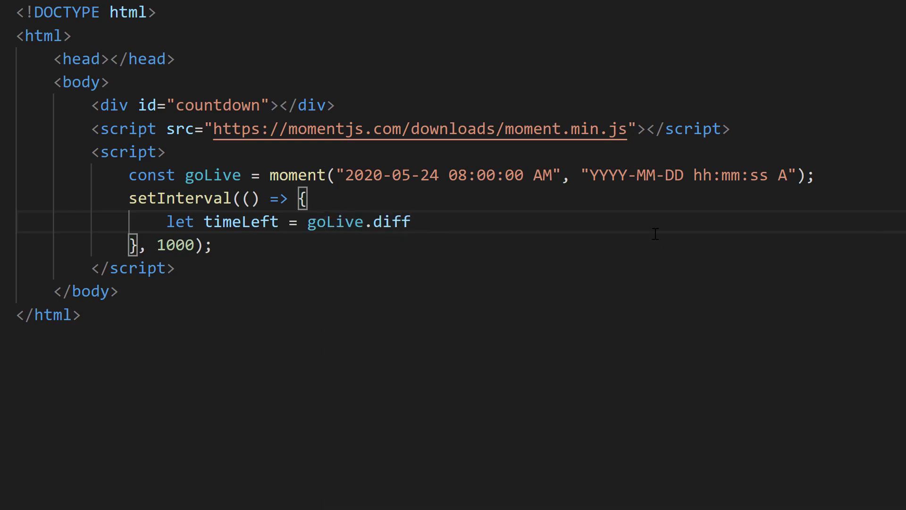
pyautogui.write('(moment())')
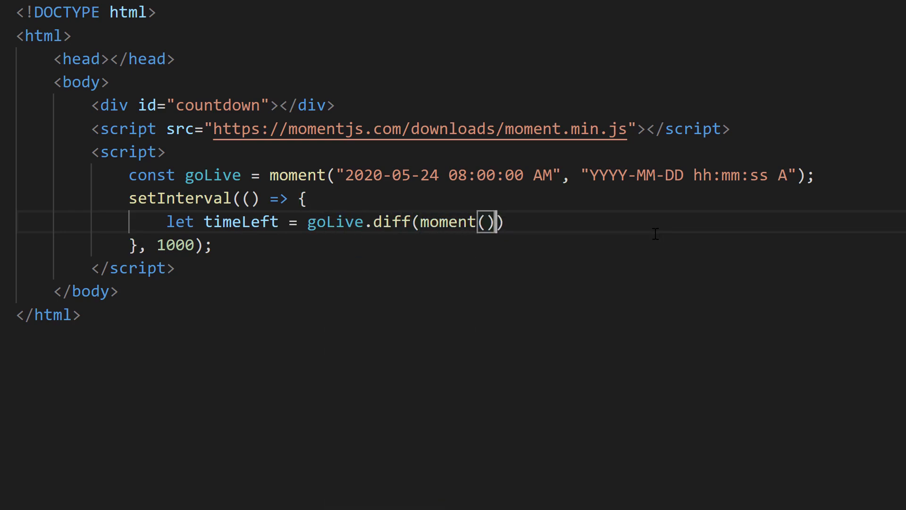
pyautogui.write(';')
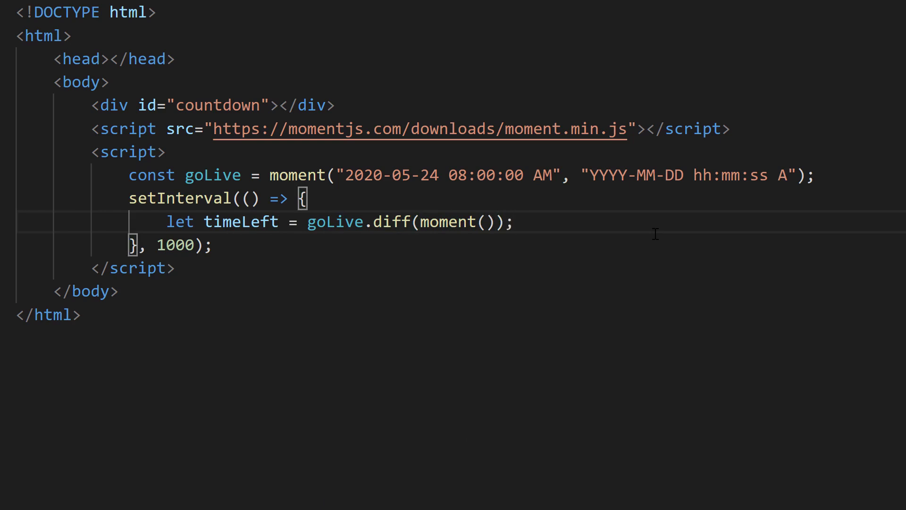
pyautogui.click(513, 222)
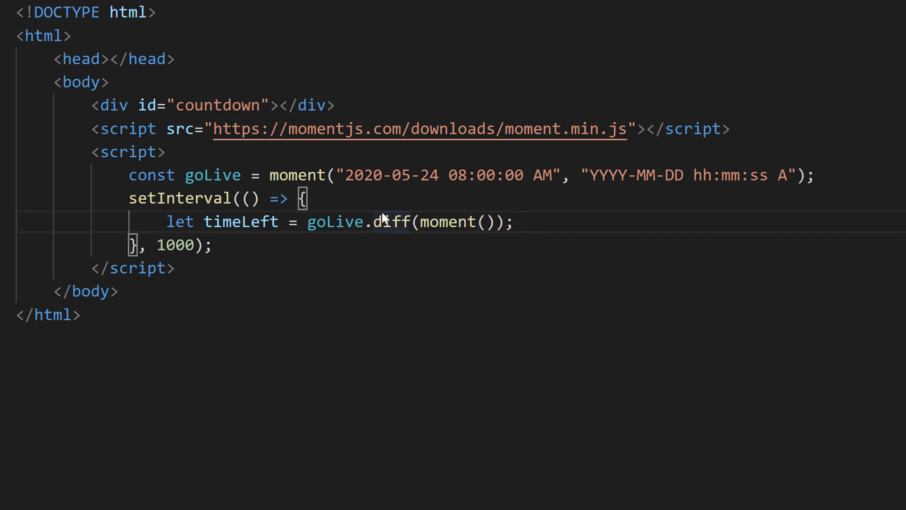
# - Add console.log(timeLeft); on a new line after the timeLeft calculation
pyautogui.doubleClick(391, 221)
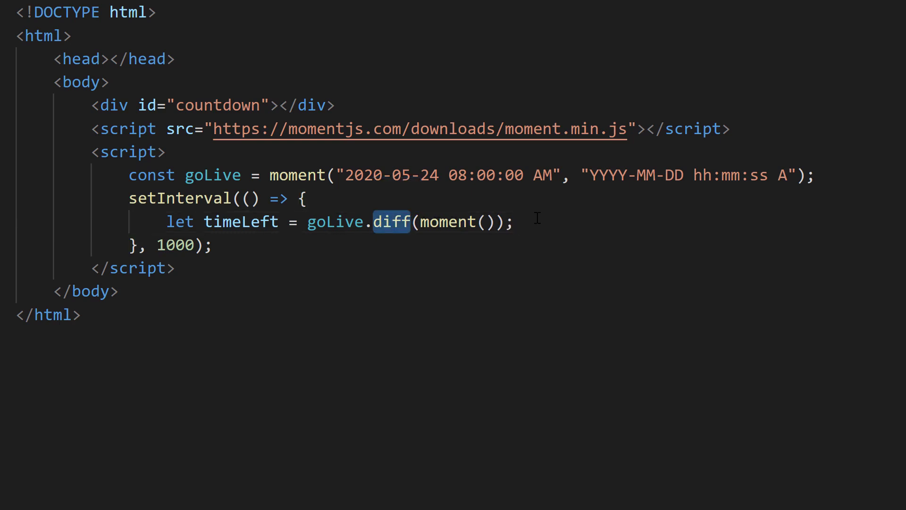
pyautogui.click(515, 222)
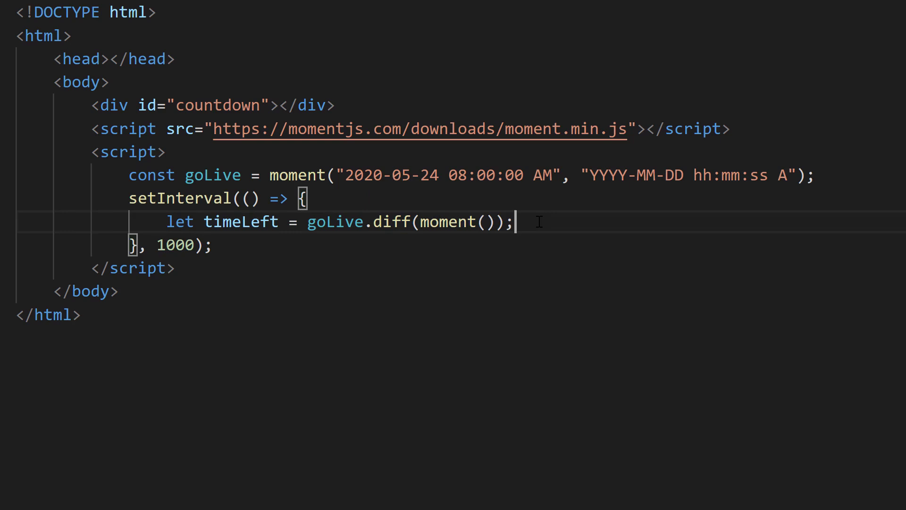
pyautogui.press('enter')
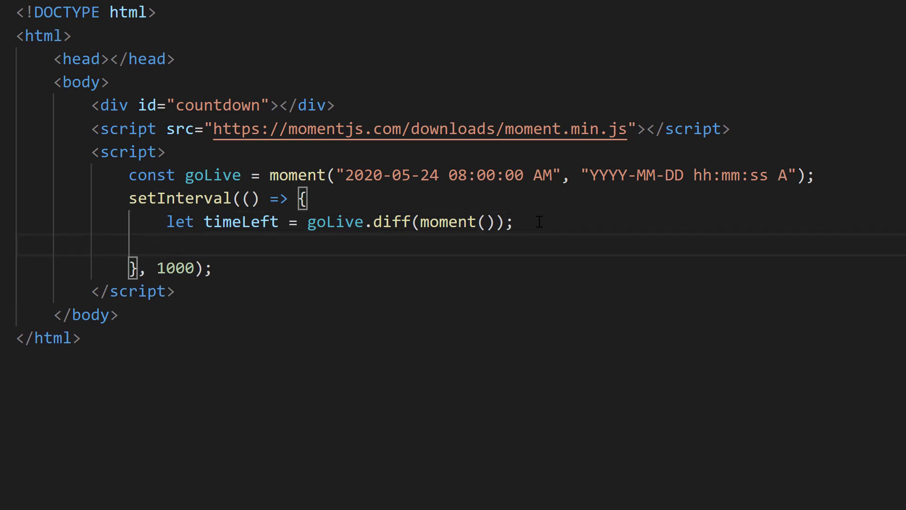
pyautogui.write('console.log(')
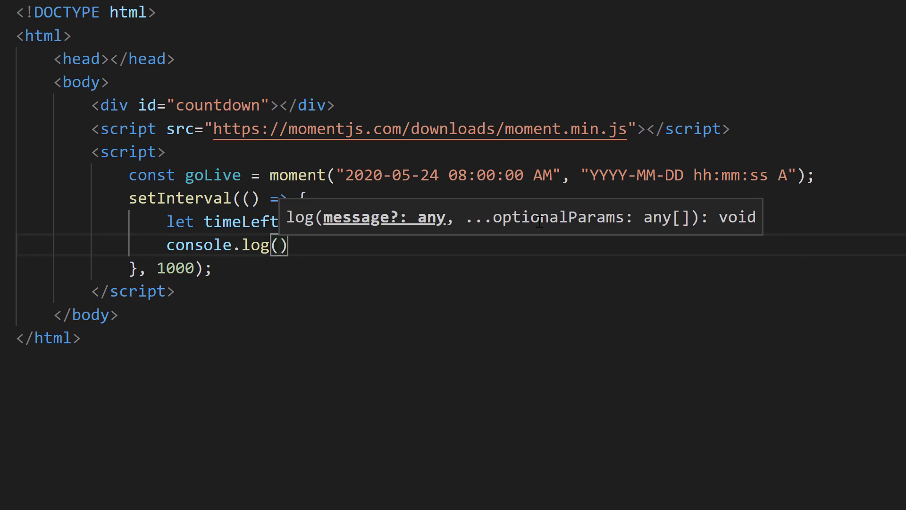
pyautogui.write('timeLeft')
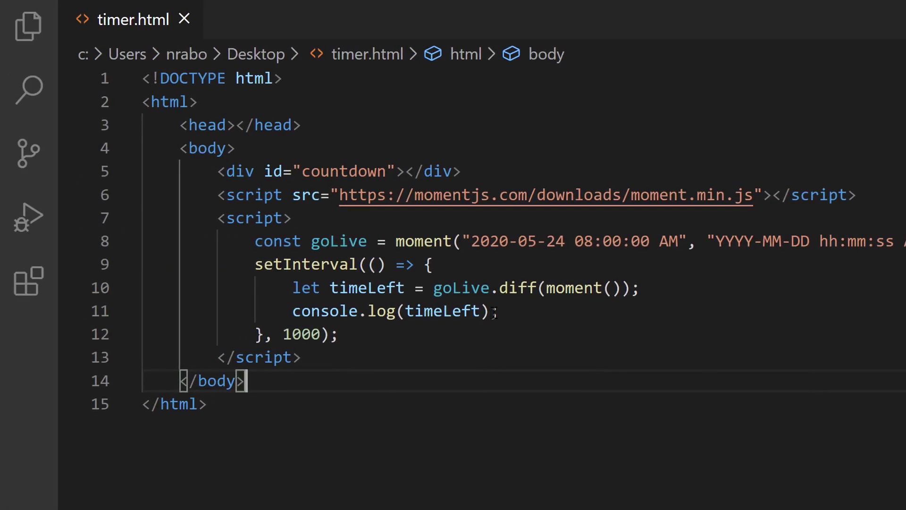
pyautogui.moveTo(509, 309)
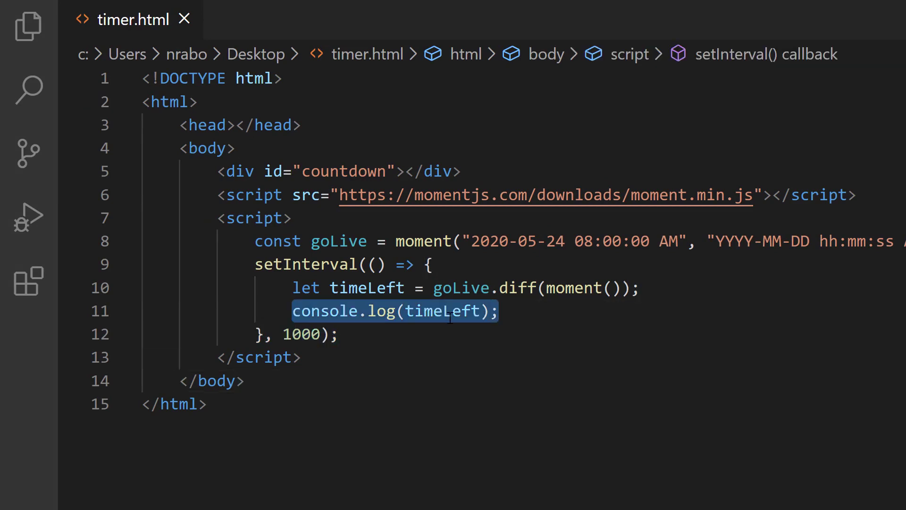
# - Set document.getElementById("countdown").innerHTML to moment.utc(timeLeft).format("mm:ss") in the interval callback
pyautogui.write('document')
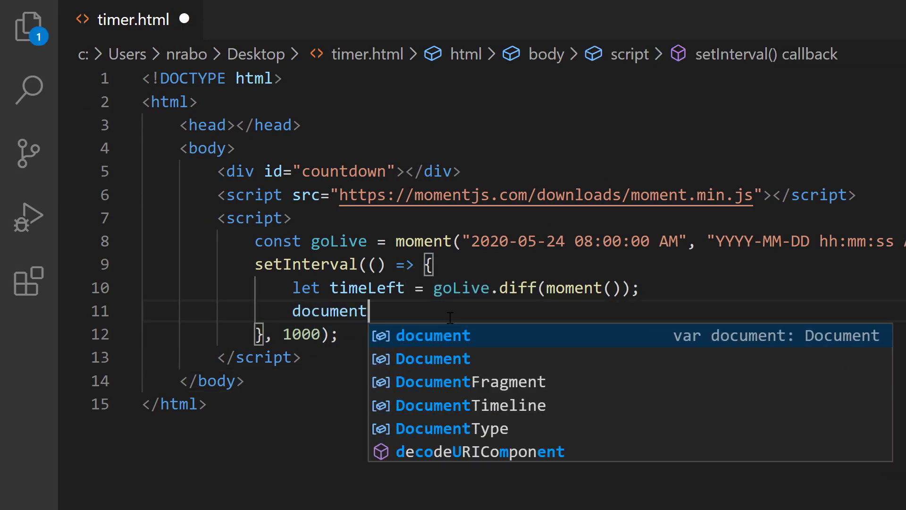
pyautogui.write('.getElementById')
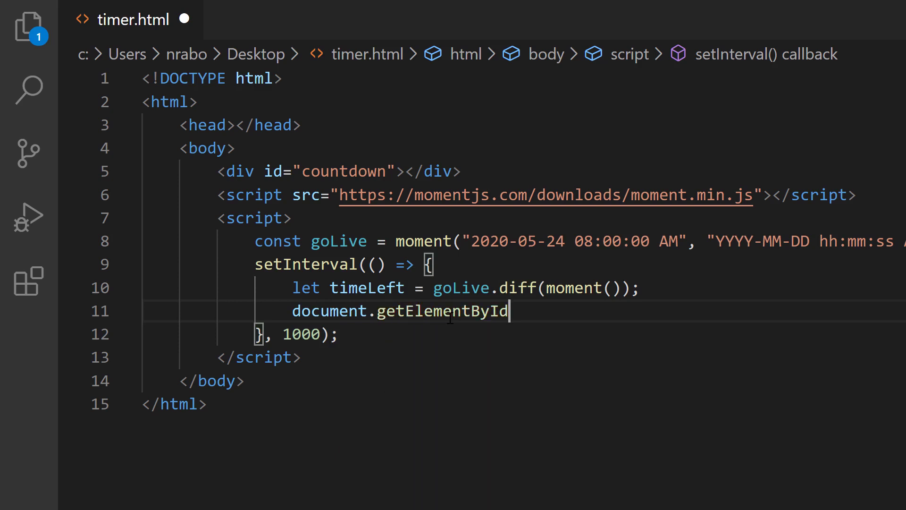
pyautogui.write('("countdown").')
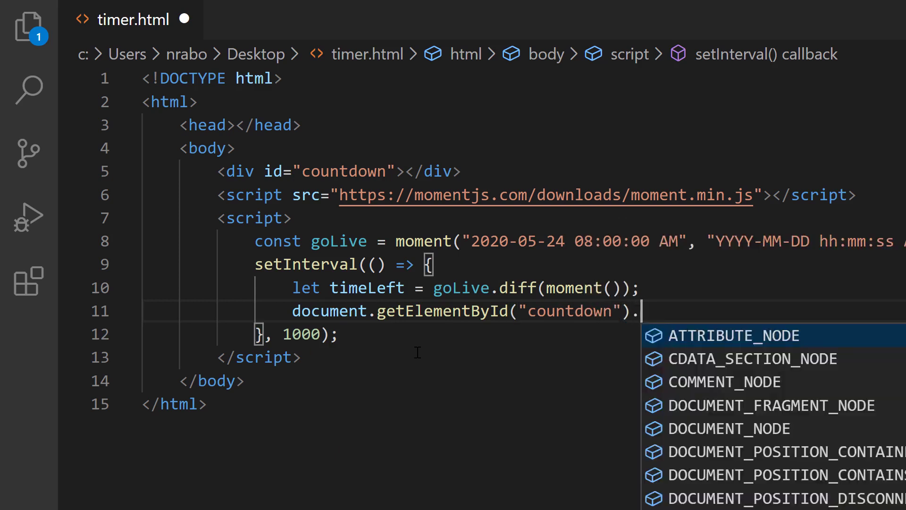
pyautogui.write('innerHTML =')
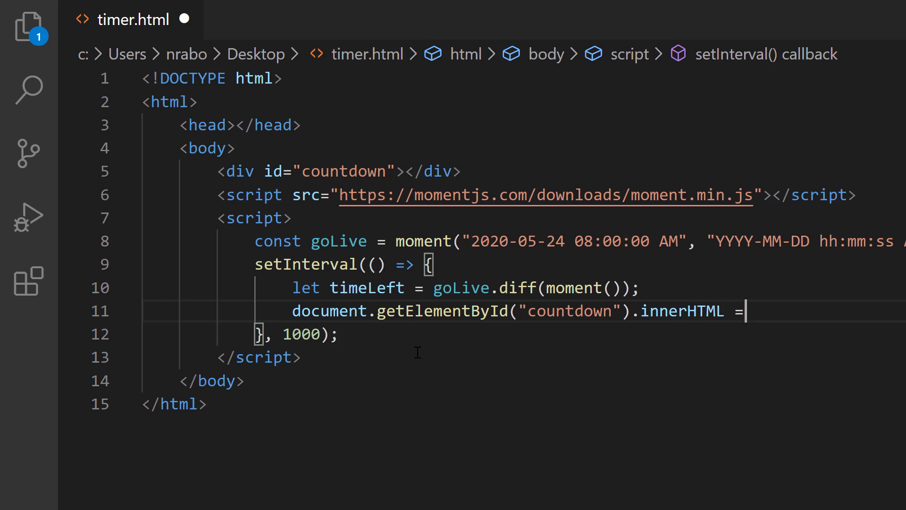
pyautogui.write('moment.utc(')
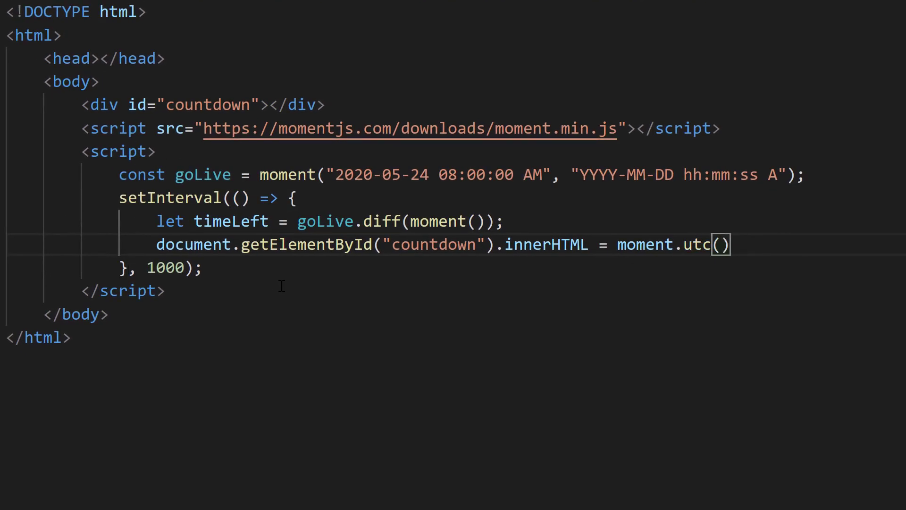
pyautogui.write('timeLeft')
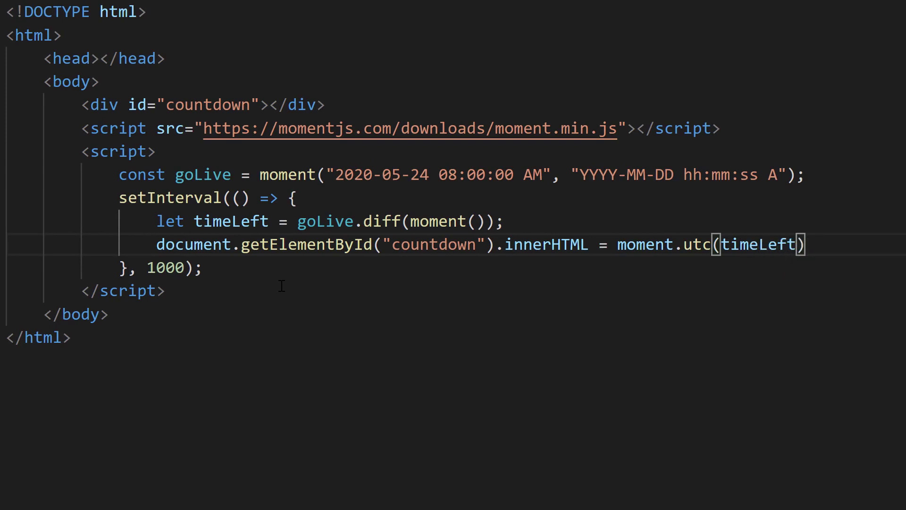
pyautogui.moveTo(701, 276)
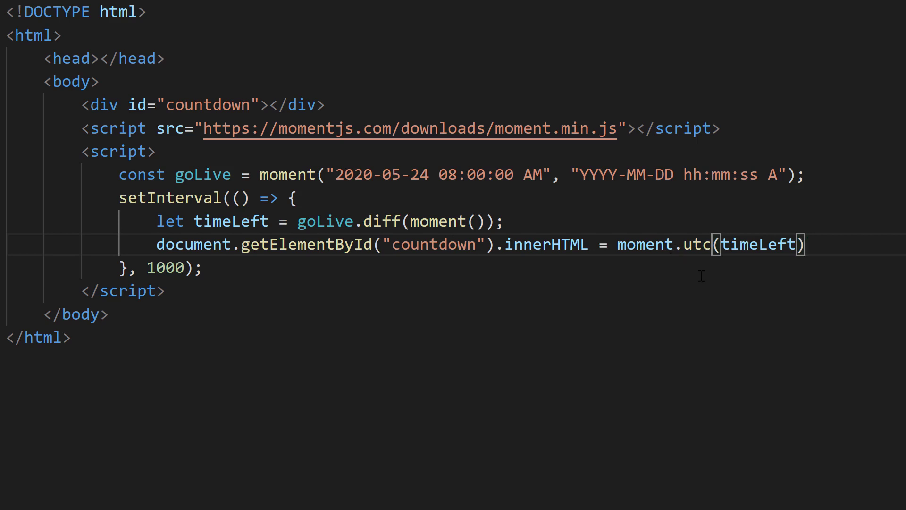
pyautogui.write('.')
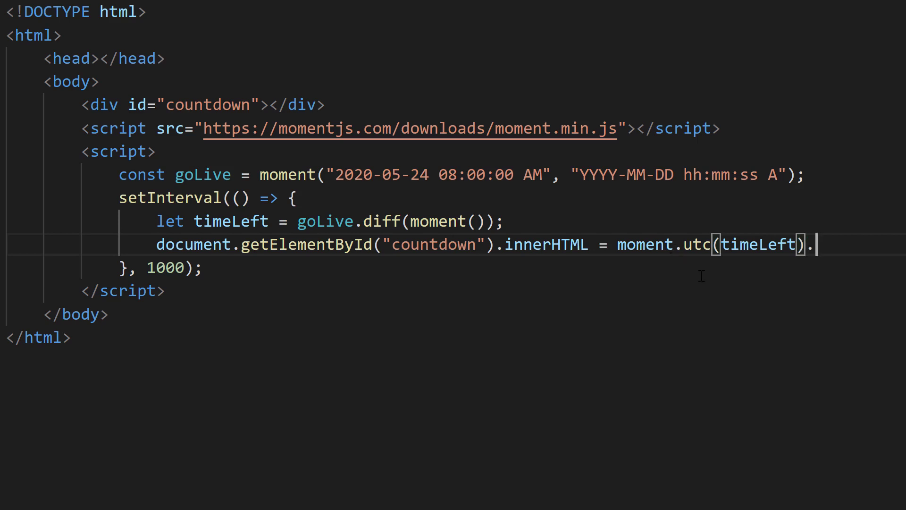
pyautogui.write('.')
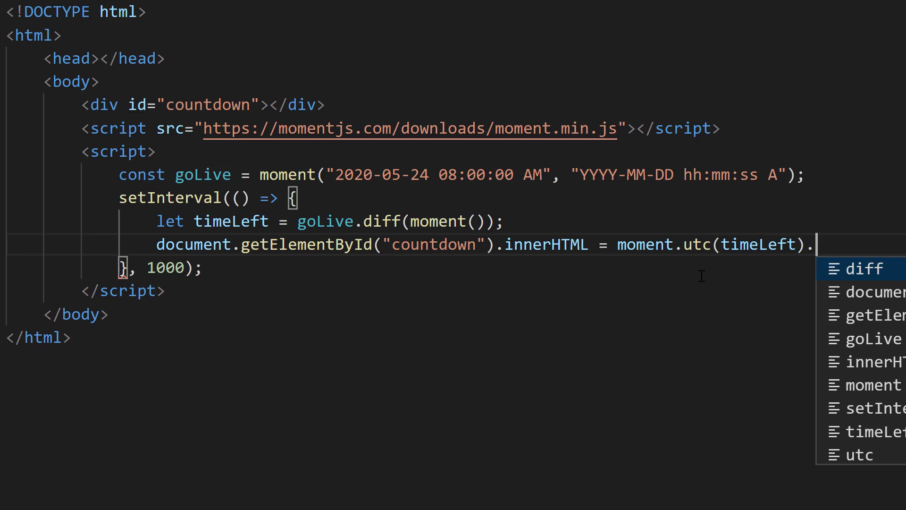
pyautogui.write('format("m")')
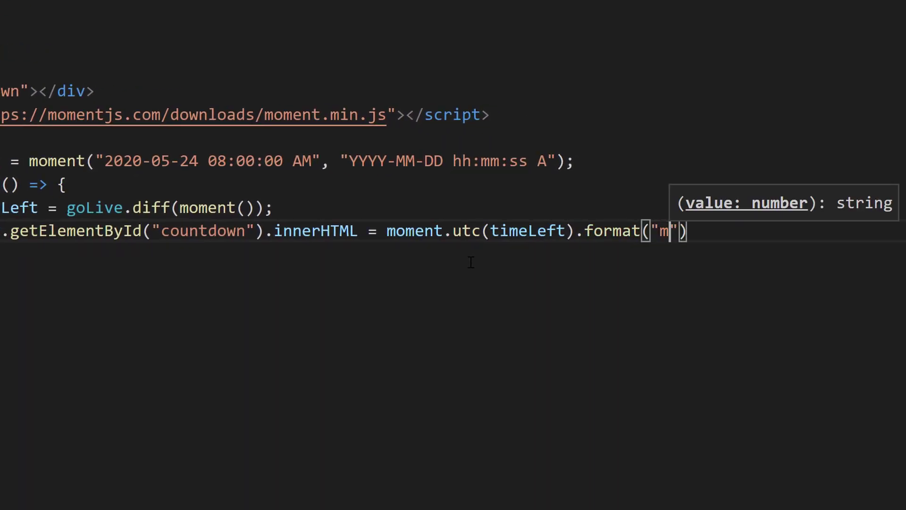
pyautogui.write('m:ss')
pyautogui.click(142, 253)
pyautogui.write('}, 1000);')
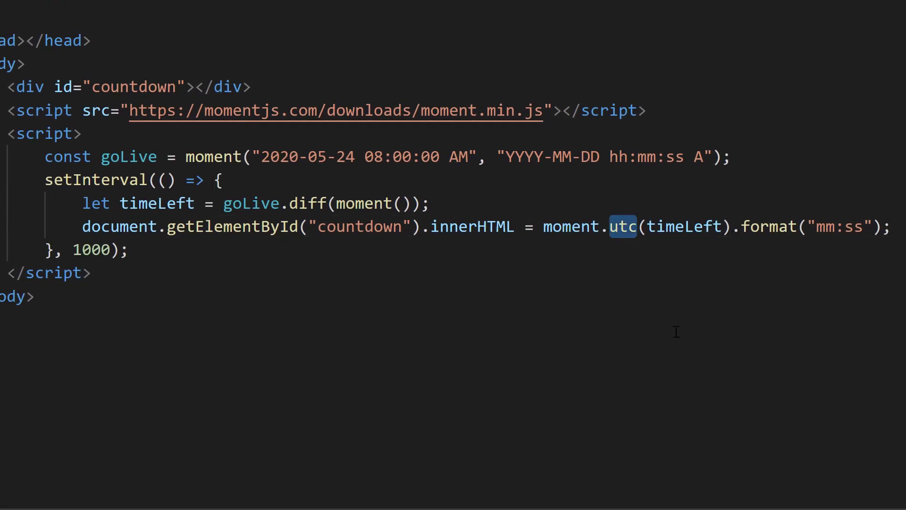
pyautogui.moveTo(666, 263)
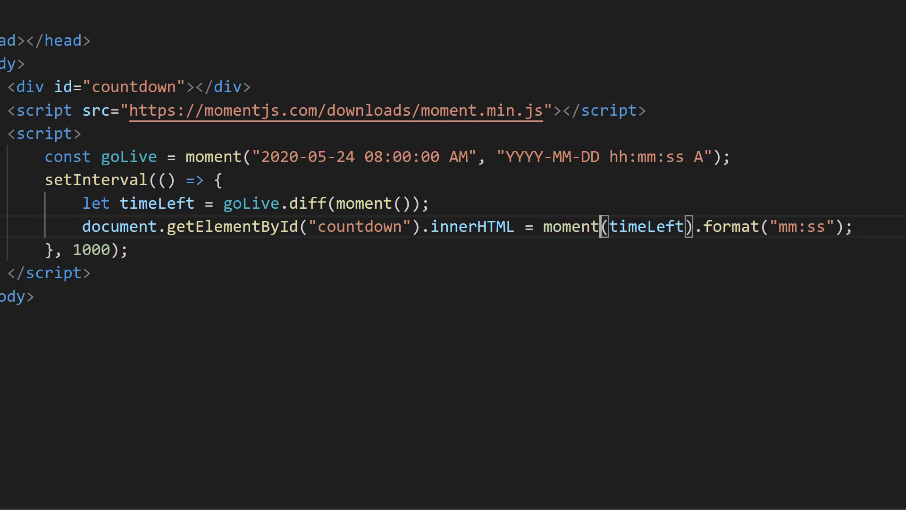
# - Change the countdown format string to "HH:mm:ss", keeping moment.utc(timeLeft)
pyautogui.scroll(-3)
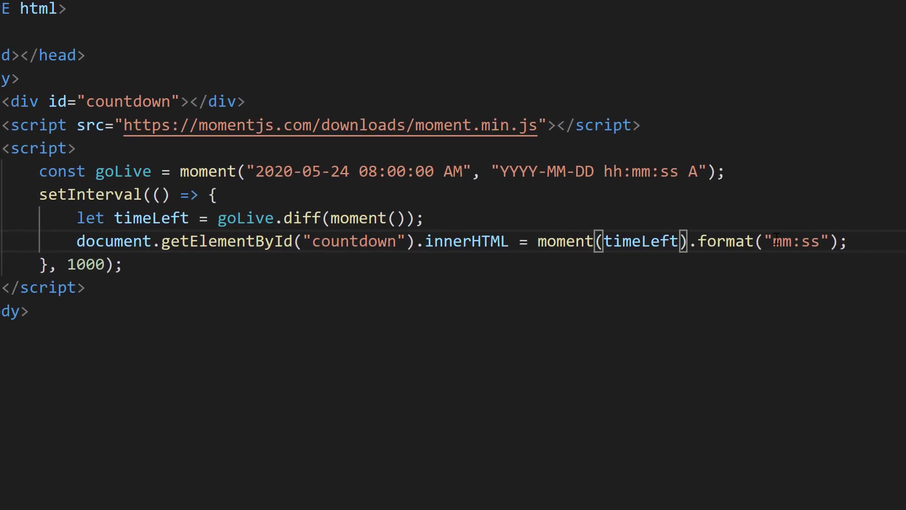
pyautogui.write('hh')
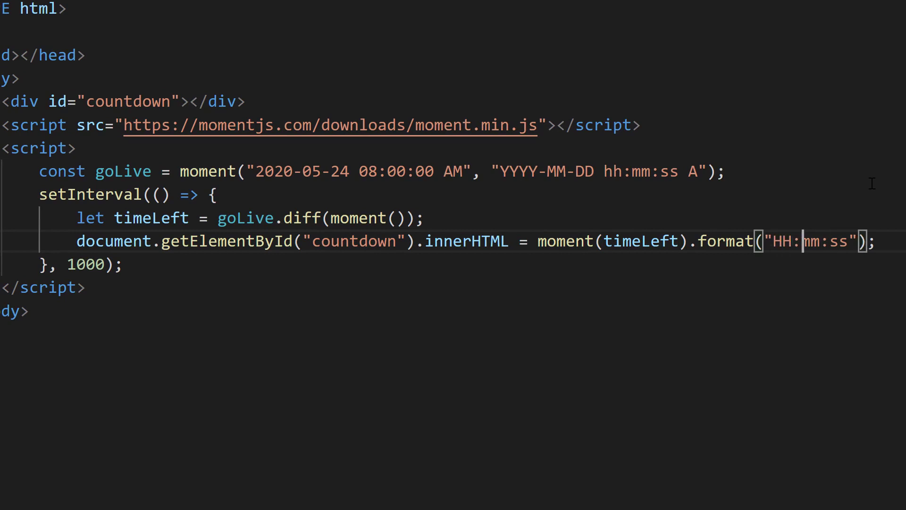
pyautogui.hscroll(-3)
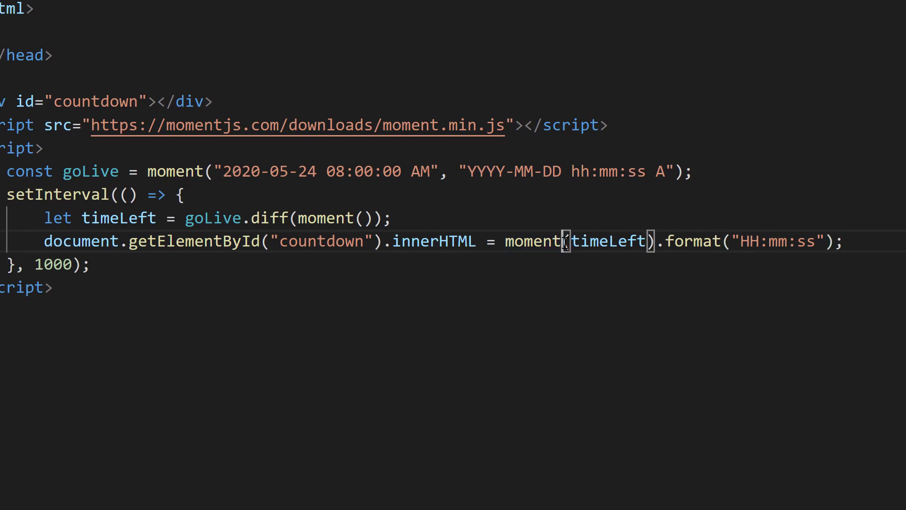
pyautogui.write('.utc')
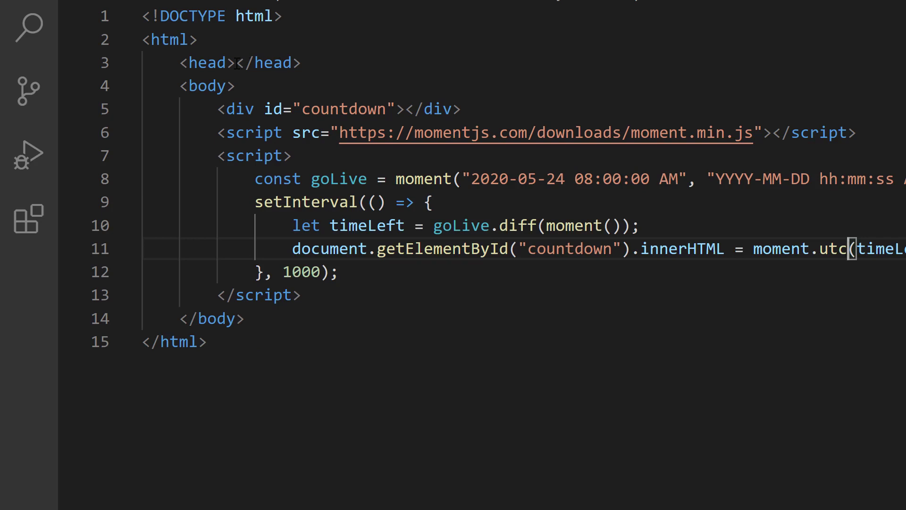
# - Add a head <style> giving #countdown font-size 4rem, bold weight and green color
pyautogui.press('Enter')
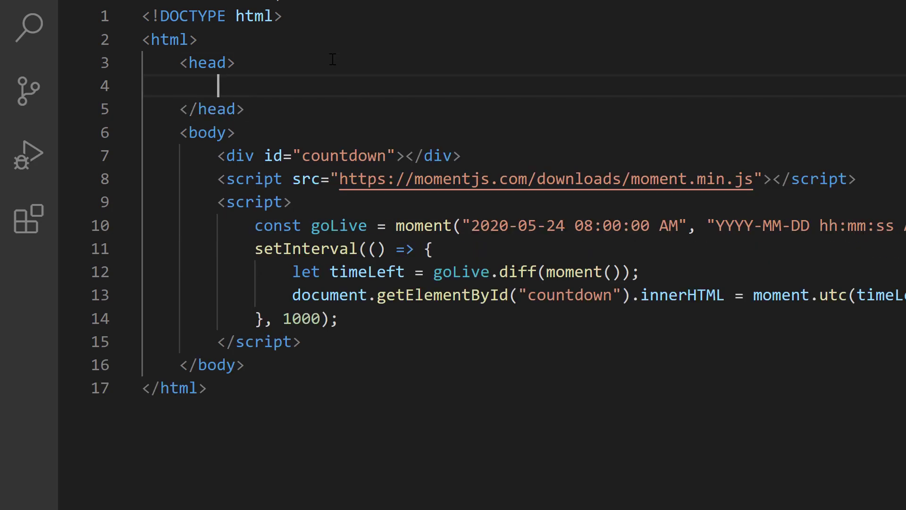
pyautogui.write('<style>')
pyautogui.write('#countdown {')
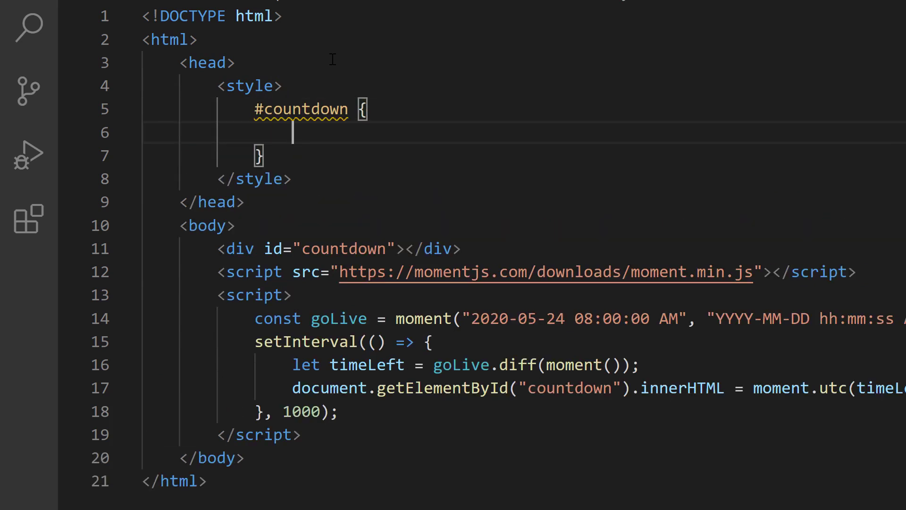
pyautogui.write('font-size: 4r')
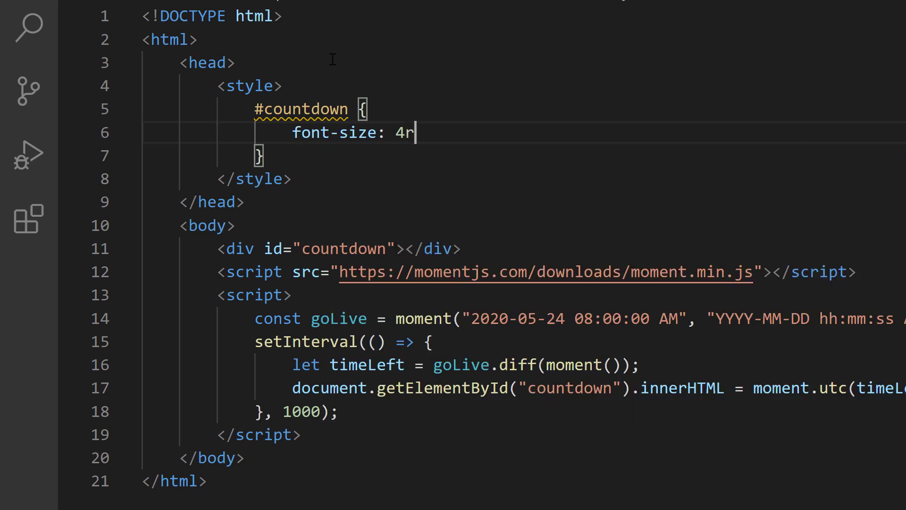
pyautogui.write('em;')
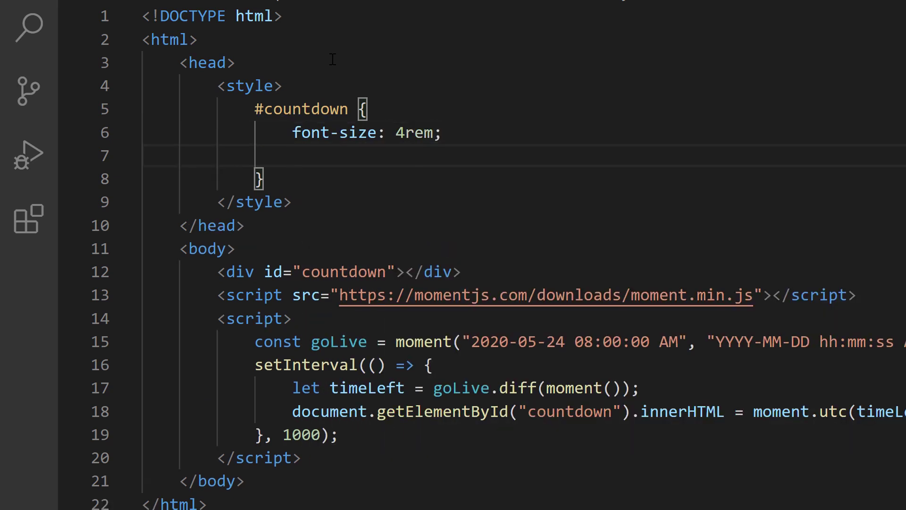
pyautogui.write('font-weight: bold;')
pyautogui.write('c')
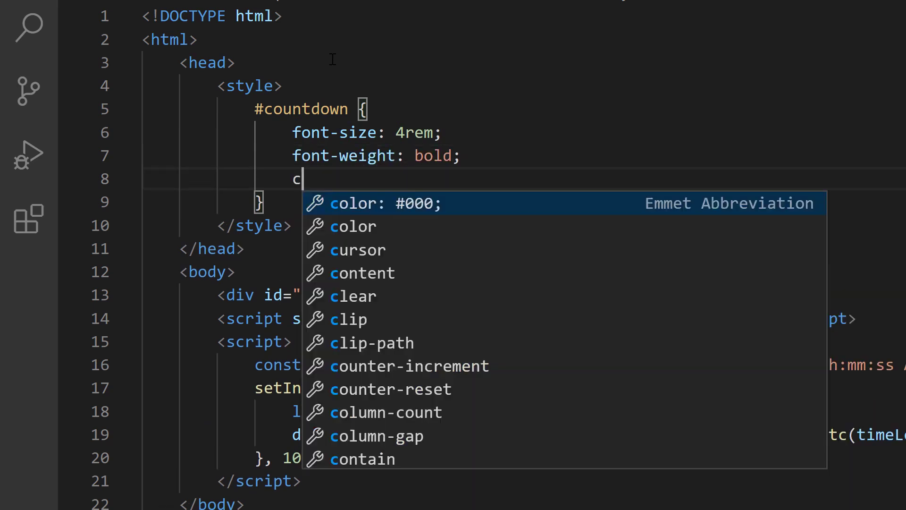
pyautogui.write('olor:')
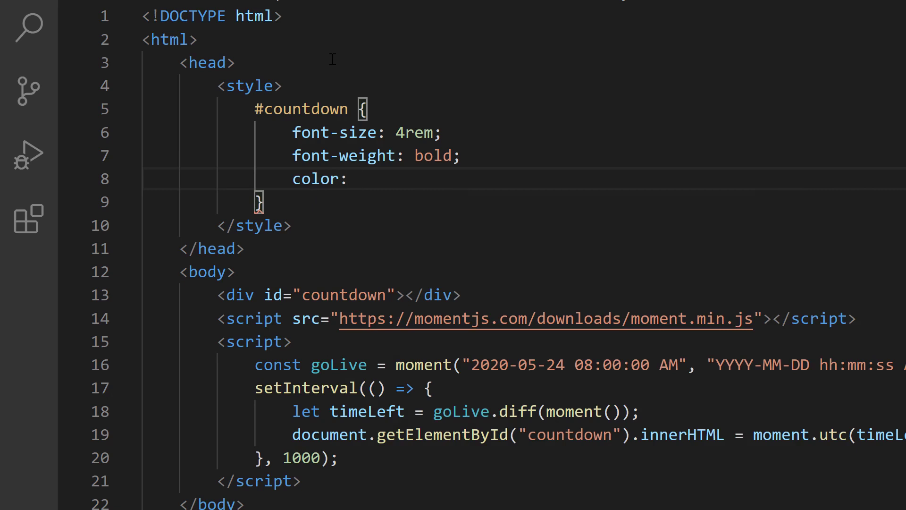
pyautogui.write('green;')
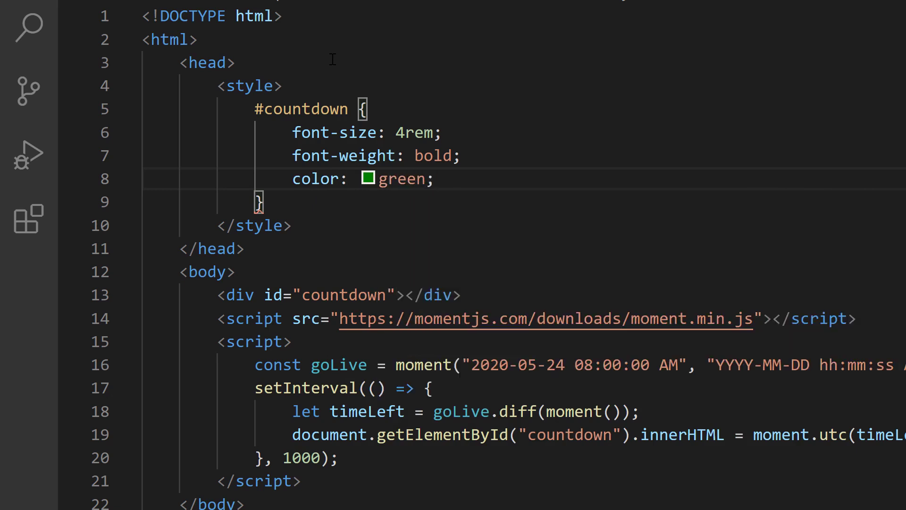
pyautogui.moveTo(337, 132)
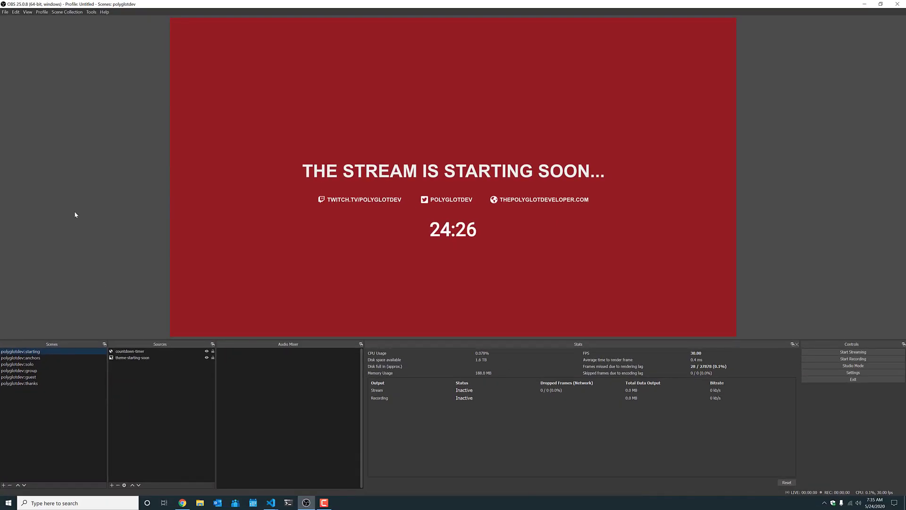
pyautogui.moveTo(107, 323)
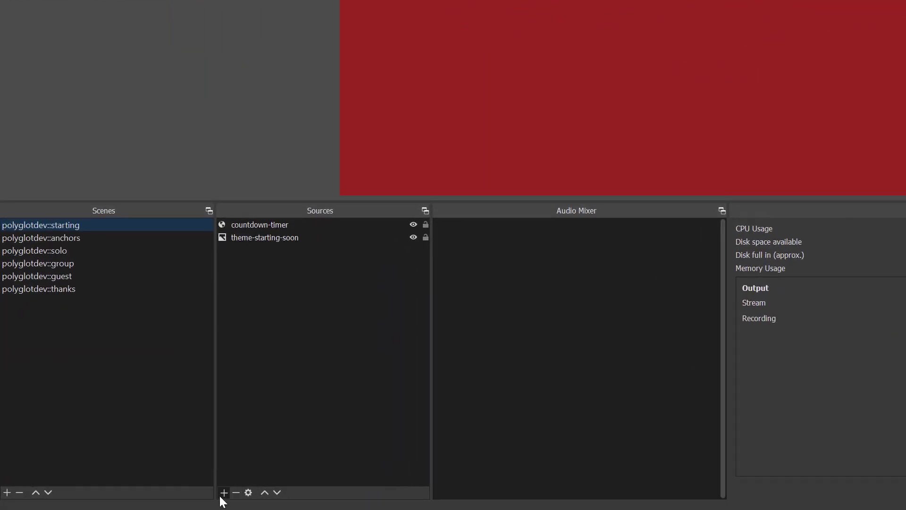
pyautogui.click(223, 492)
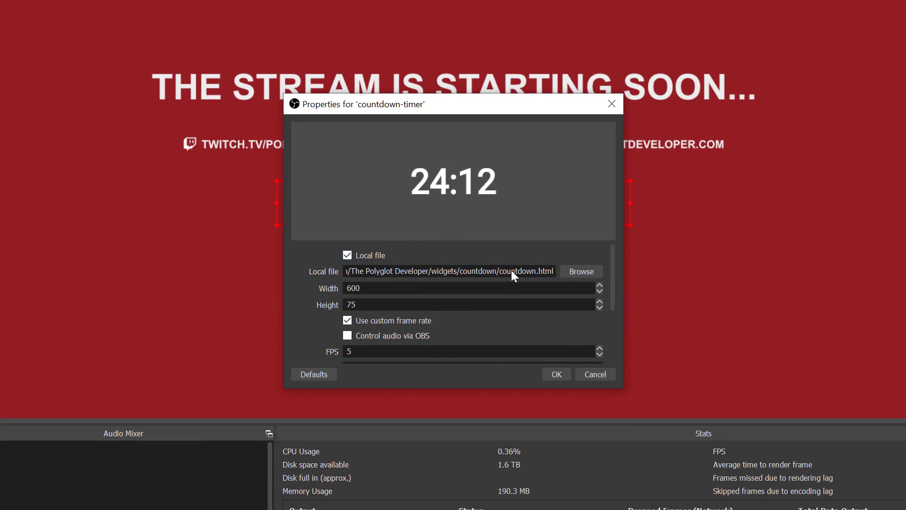
pyautogui.moveTo(360, 300)
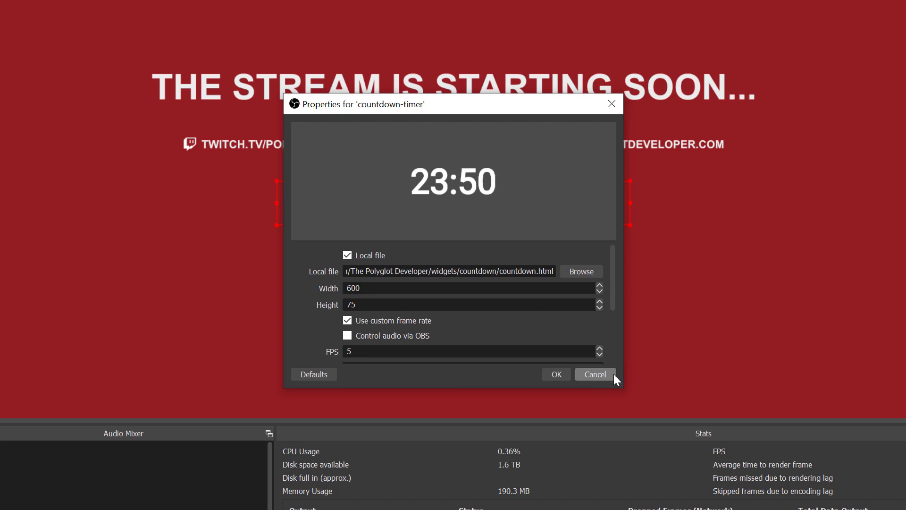
pyautogui.moveTo(591, 379)
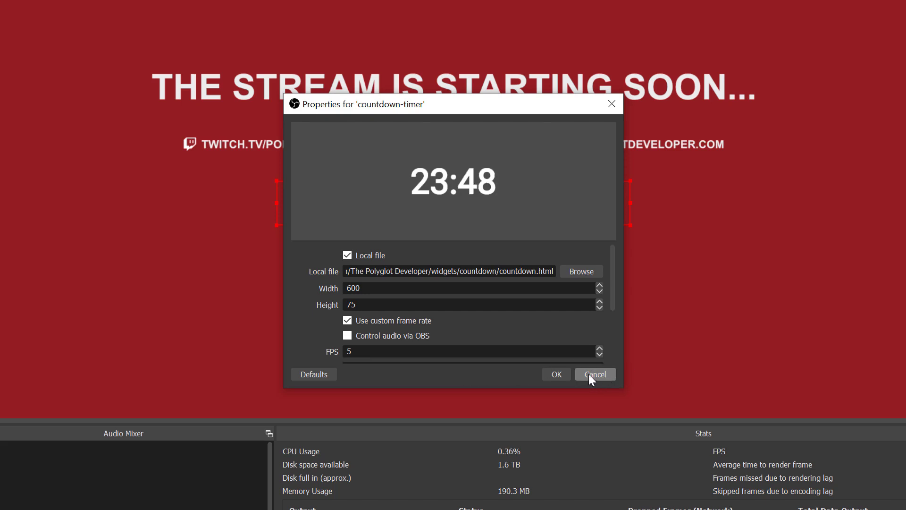
pyautogui.click(594, 374)
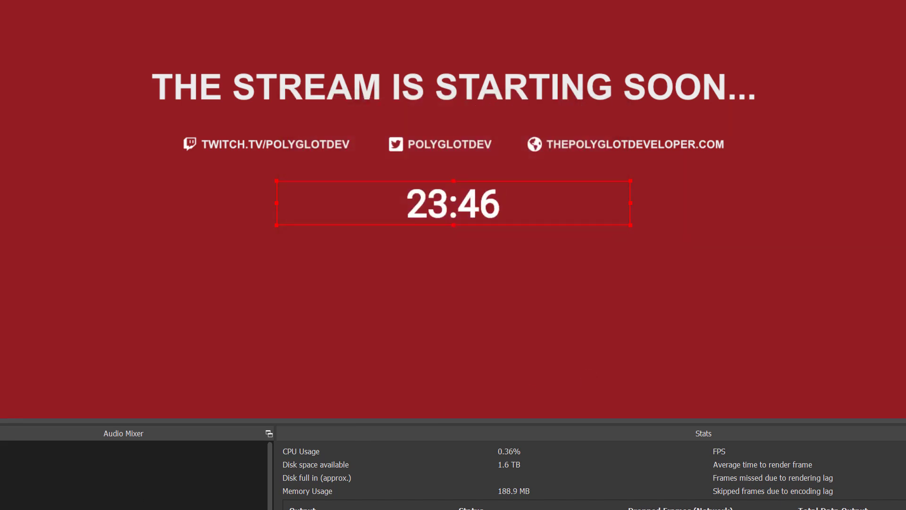